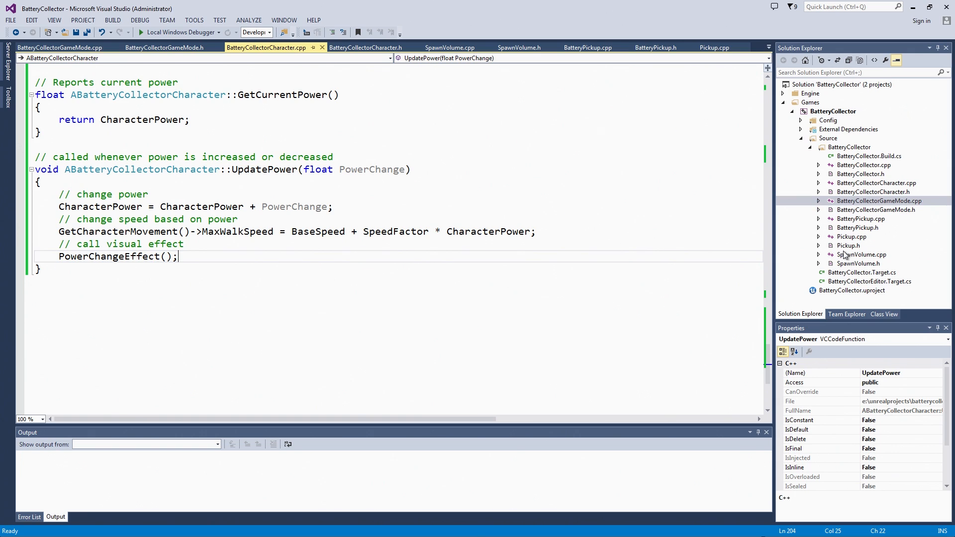
pyautogui.moveTo(870, 238)
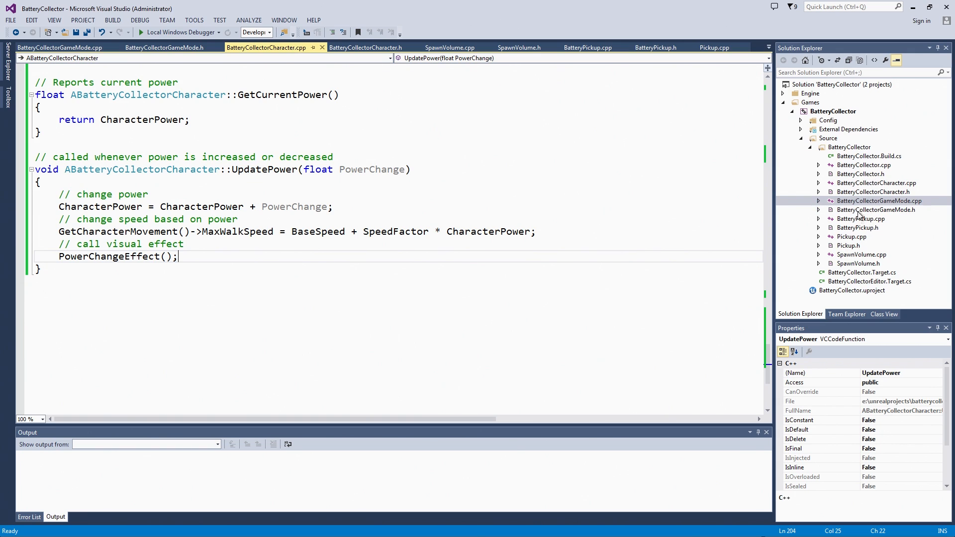
pyautogui.moveTo(863, 230)
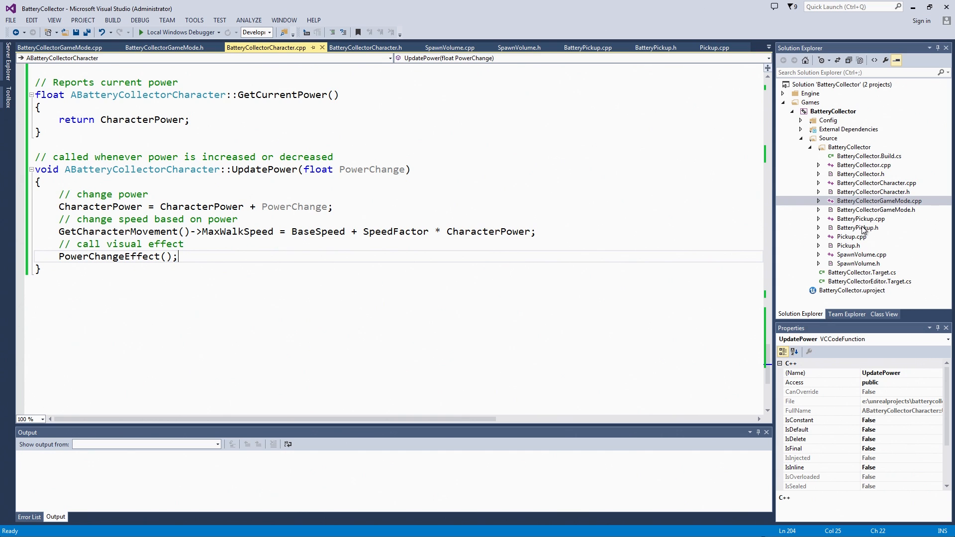
# Step: View BatteryPickup.h, then Pickup.h and its WasCollected UFUNCTION declaration
pyautogui.click(858, 227)
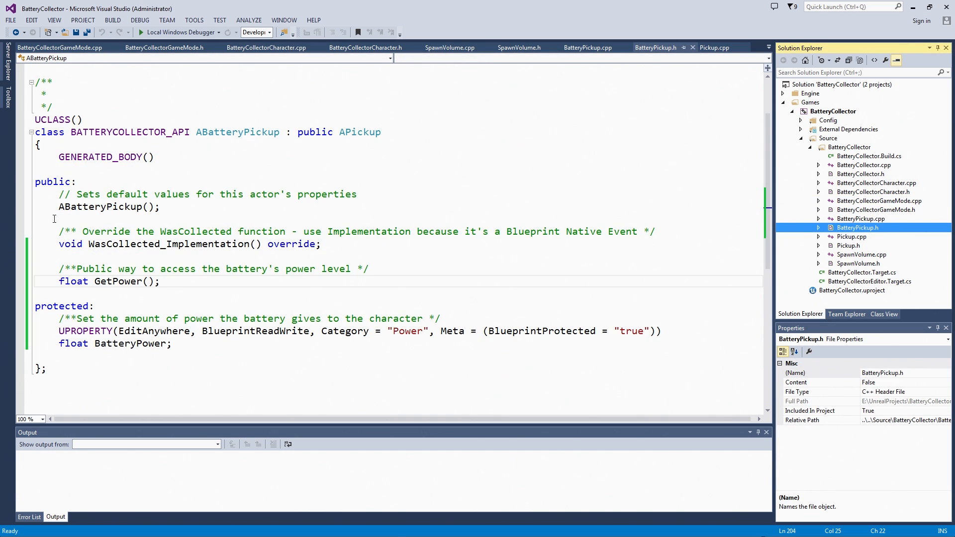
pyautogui.moveTo(873, 250)
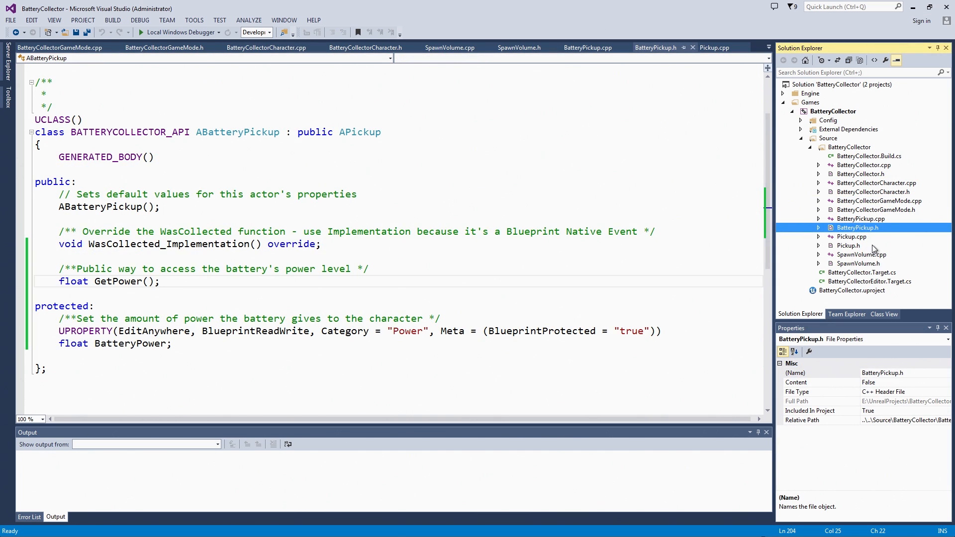
pyautogui.click(847, 245)
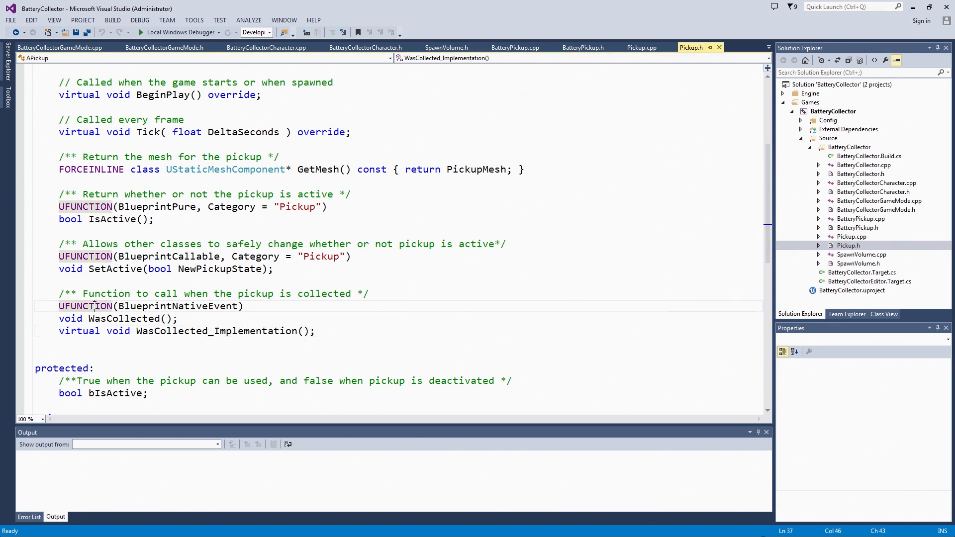
pyautogui.click(242, 306)
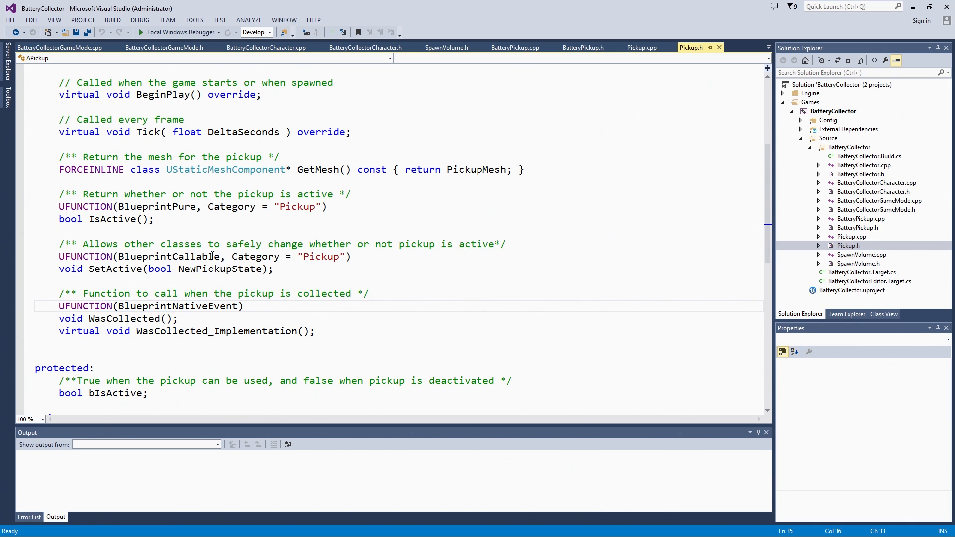
pyautogui.moveTo(866, 225)
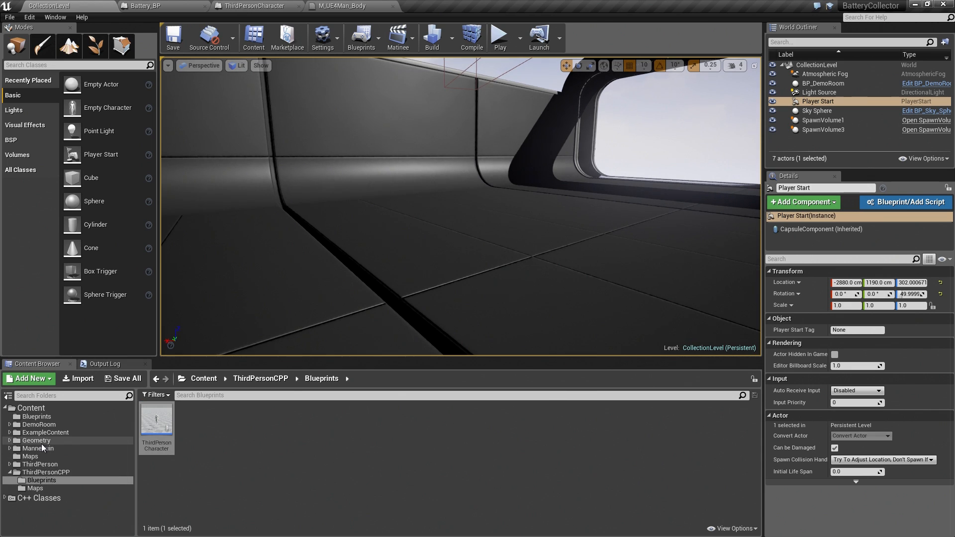
pyautogui.moveTo(35, 415)
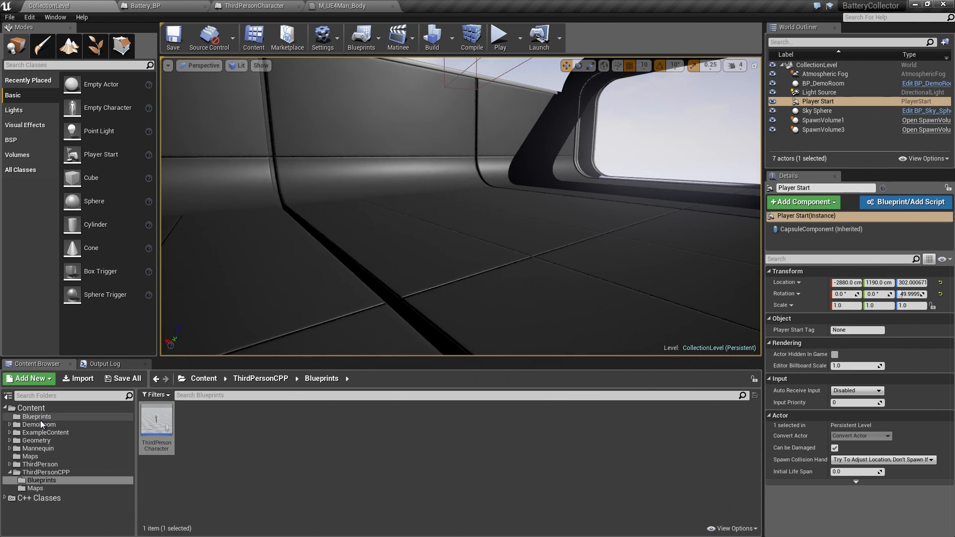
# Step: Open Battery_BP from Content/Blueprints in the full Blueprint Editor
pyautogui.click(35, 415)
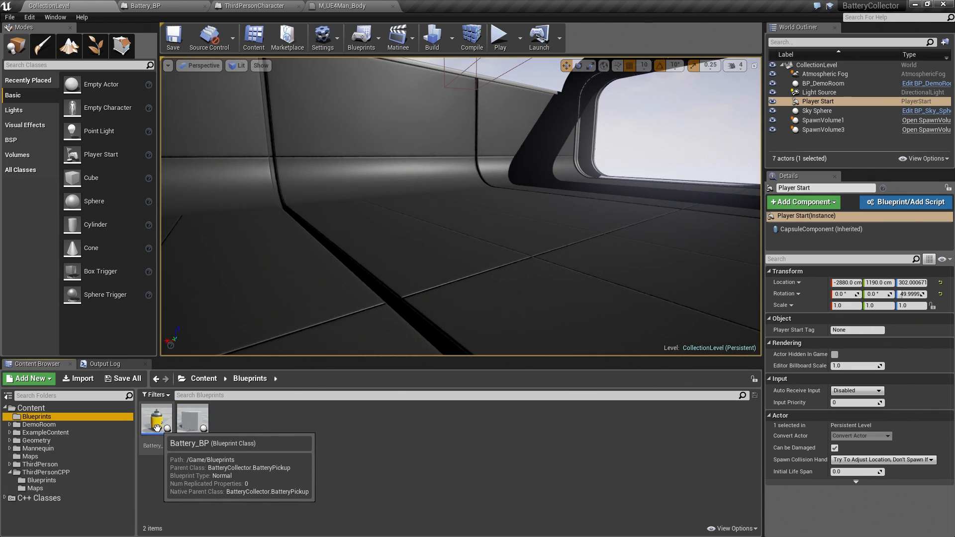
pyautogui.doubleClick(156, 417)
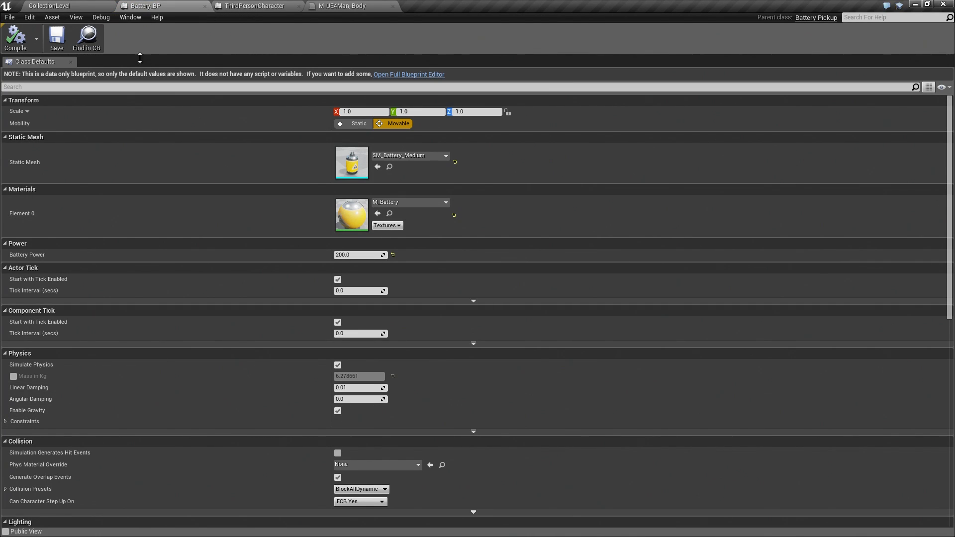
pyautogui.moveTo(149, 76)
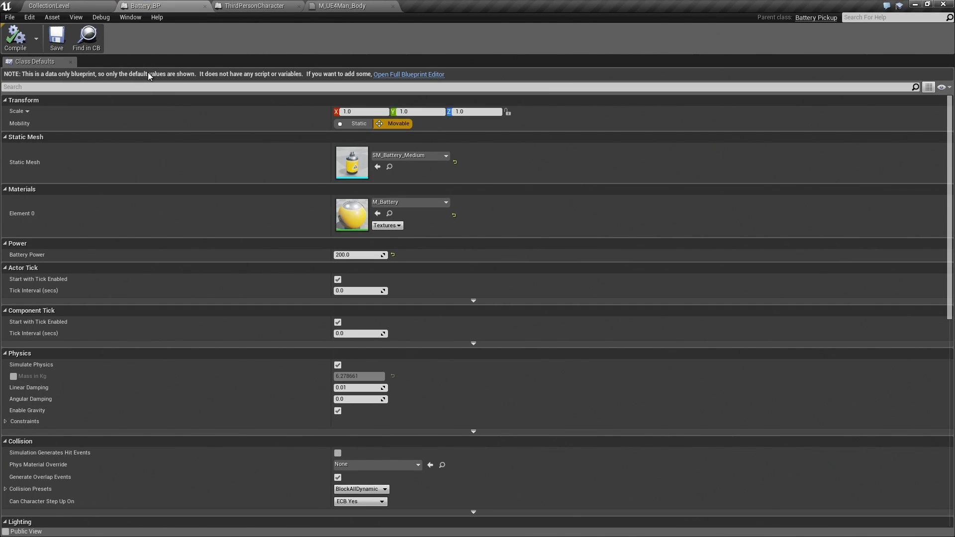
pyautogui.moveTo(325, 78)
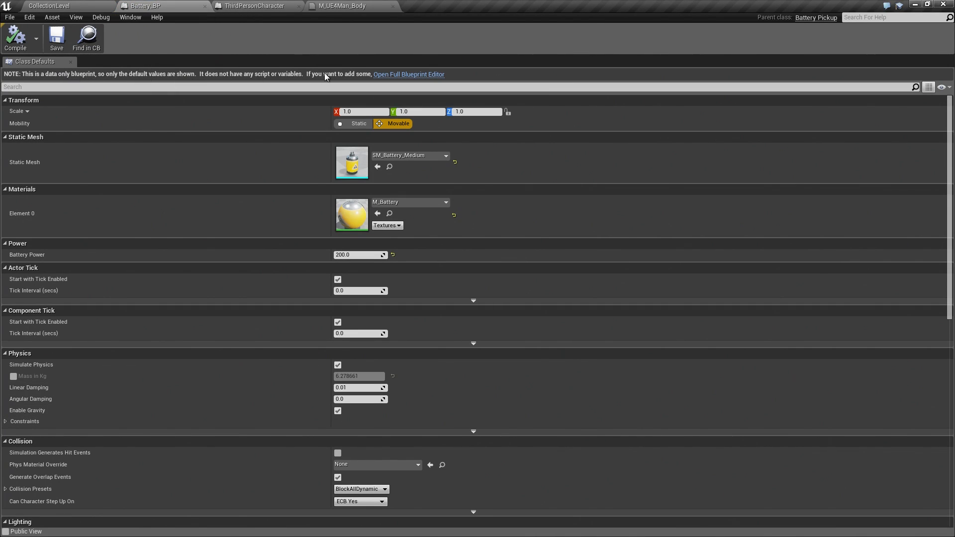
pyautogui.moveTo(374, 78)
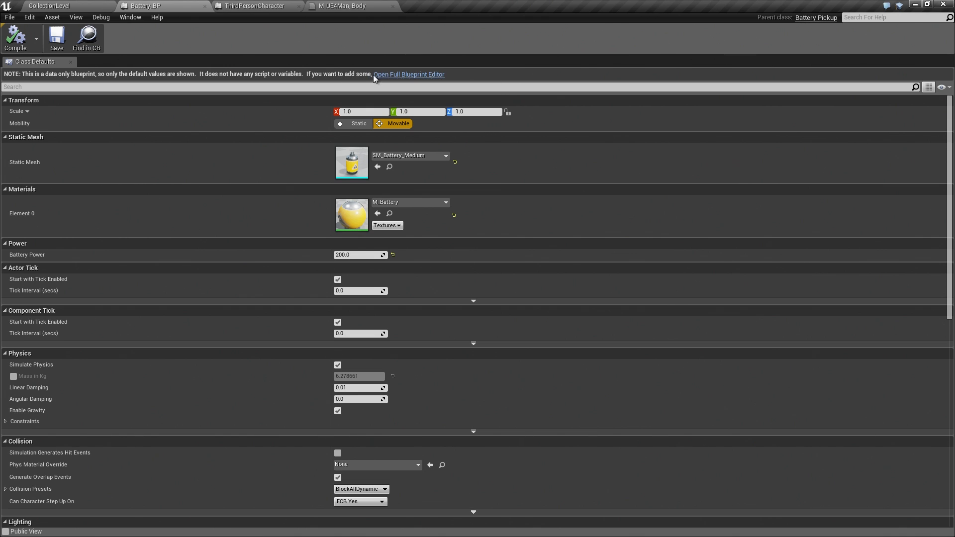
pyautogui.moveTo(407, 73)
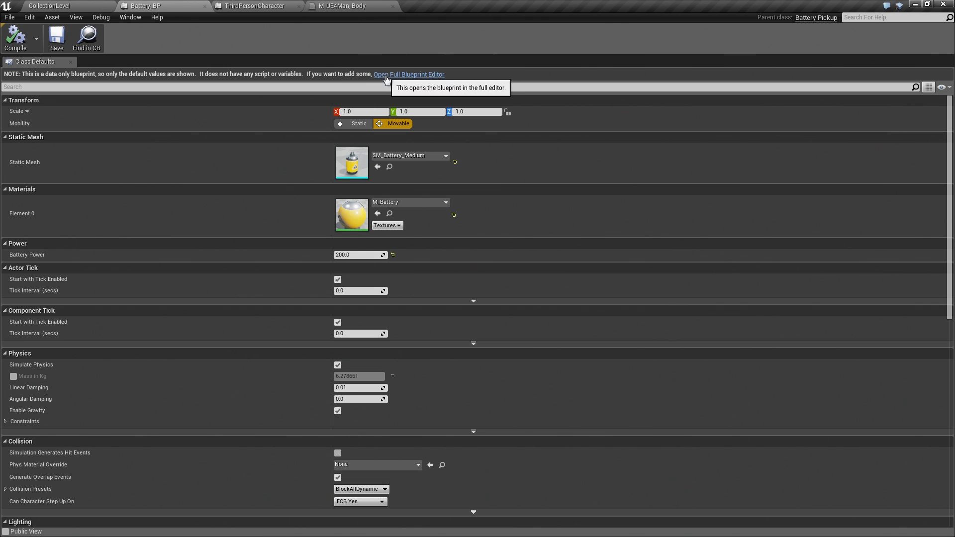
pyautogui.click(409, 74)
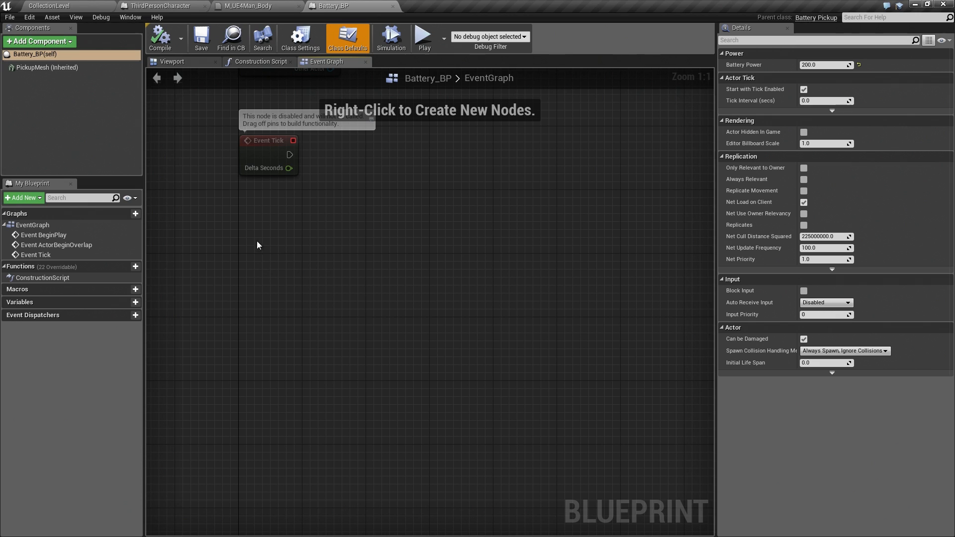
# Step: Add an Event Was Collected node by searching 'was coll' in the graph
pyautogui.rightClick(257, 244)
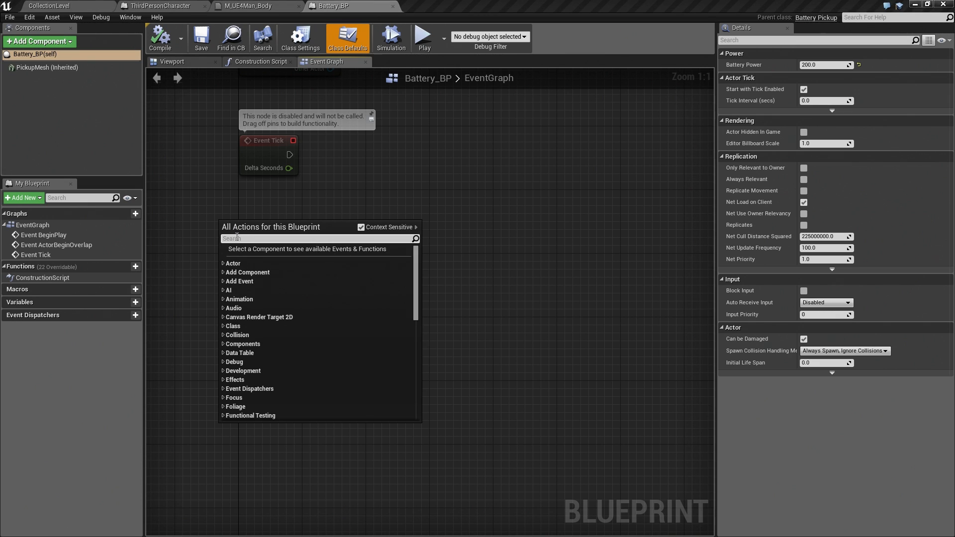
pyautogui.write('W')
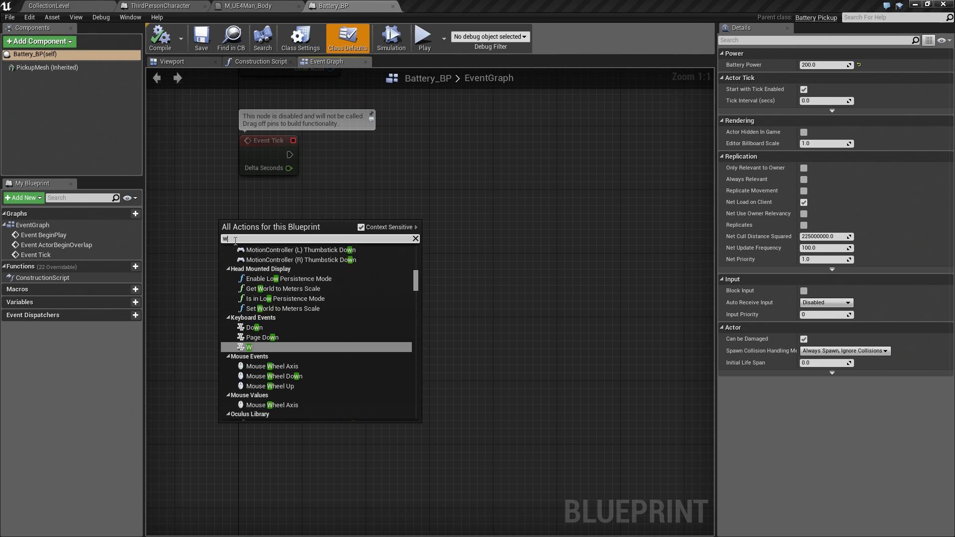
pyautogui.write('was coll')
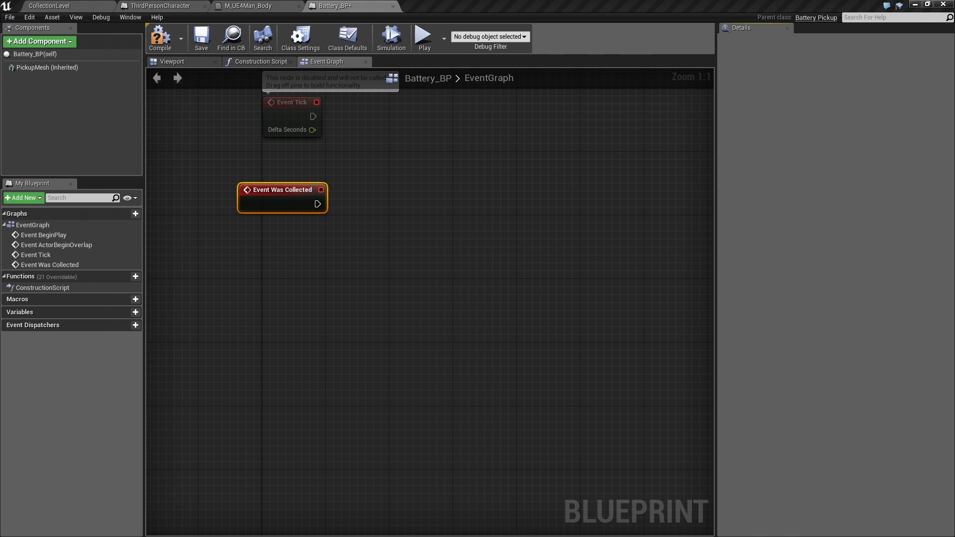
pyautogui.moveTo(317, 221)
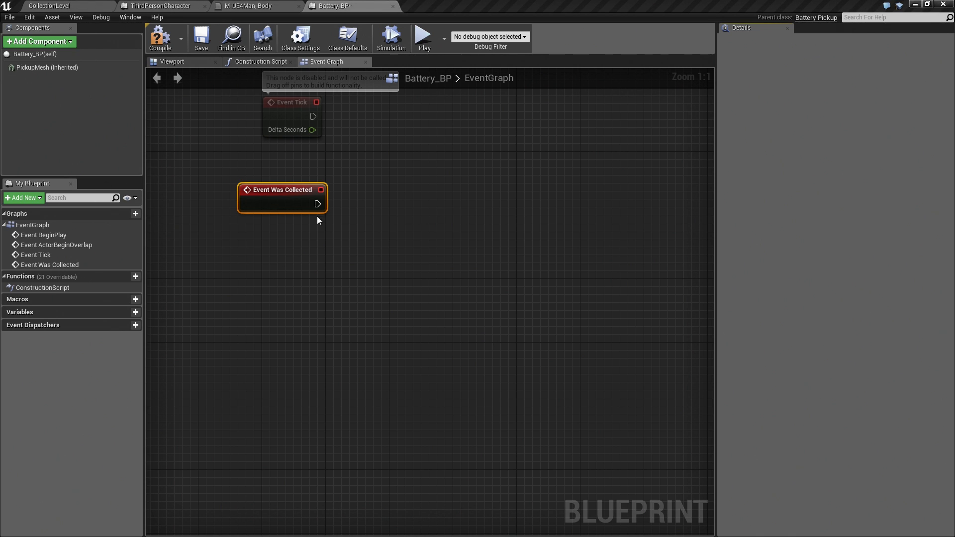
pyautogui.moveTo(380, 249); pyautogui.dragTo(316, 221)
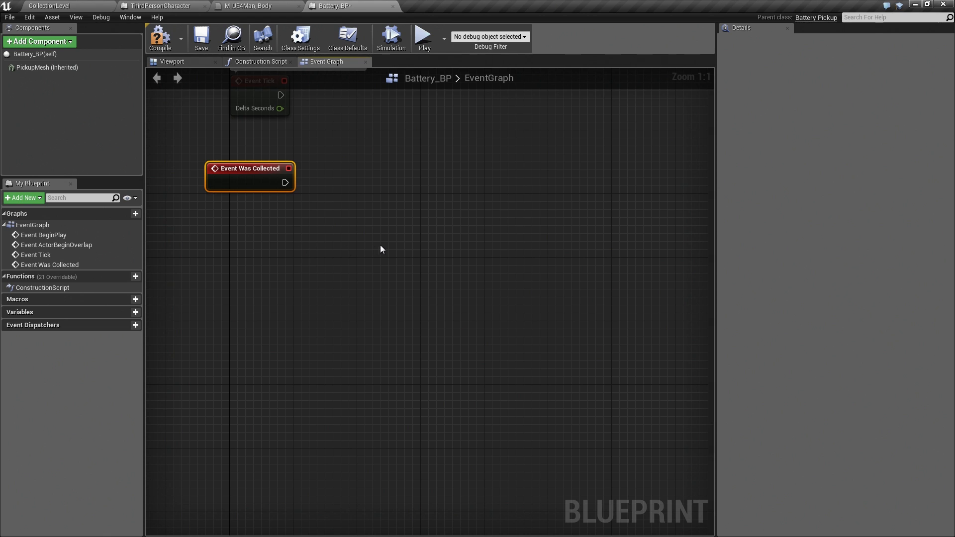
# Step: Add a Spawn Emitter Attached node wired from Event Was Collected's exec pin
pyautogui.rightClick(381, 248)
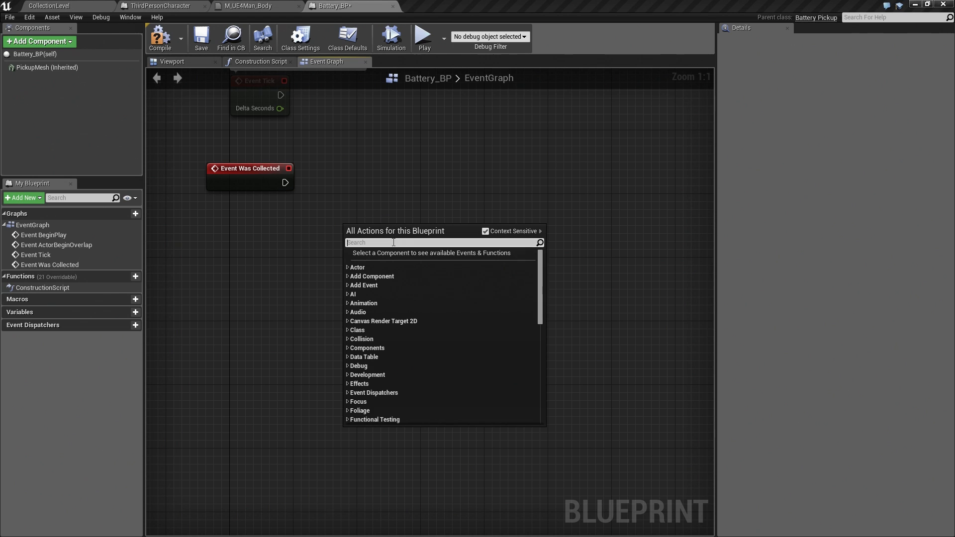
pyautogui.write('spawn')
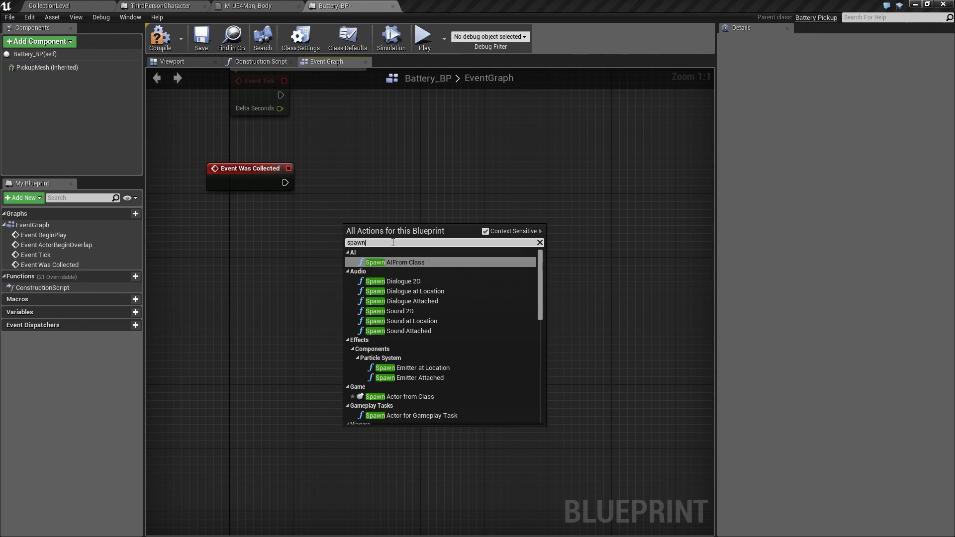
pyautogui.write('e')
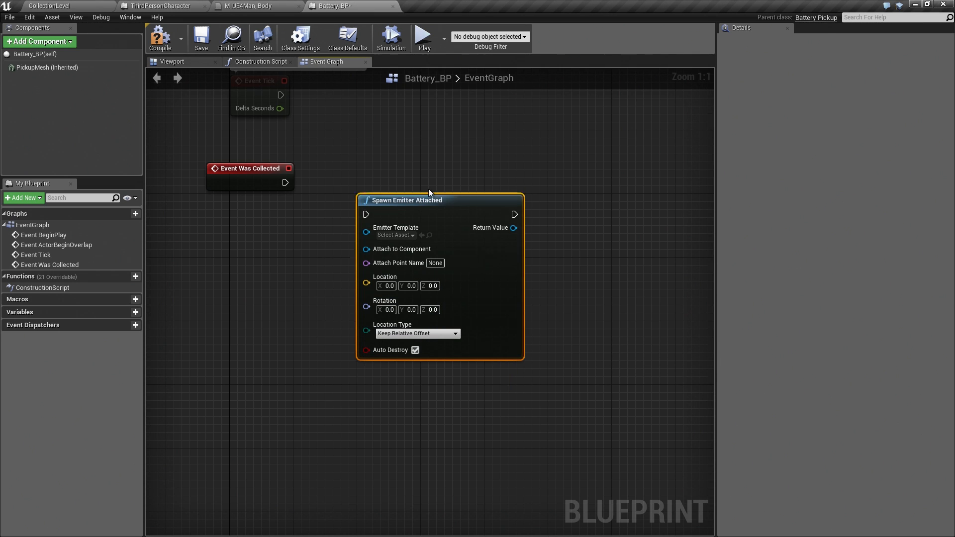
pyautogui.moveTo(284, 182); pyautogui.dragTo(364, 190)
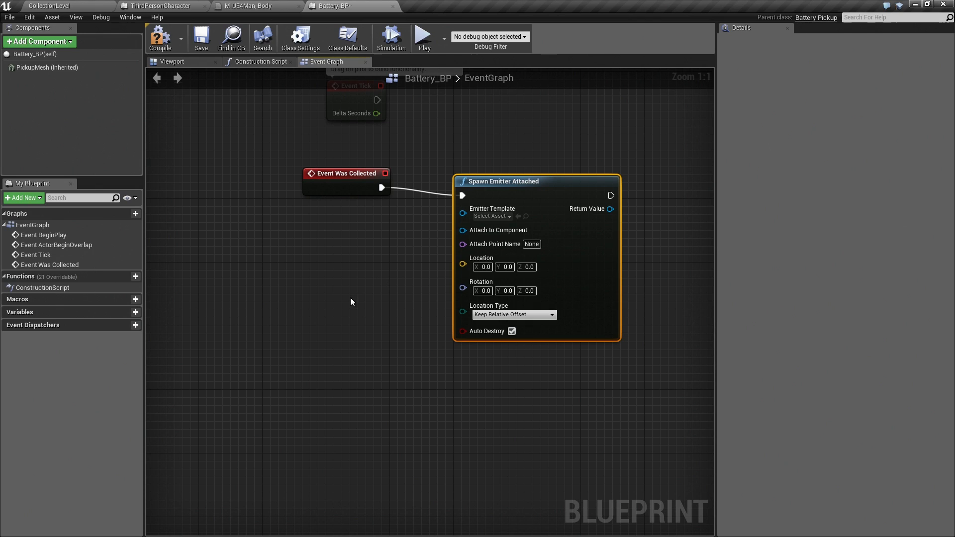
pyautogui.moveTo(338, 384)
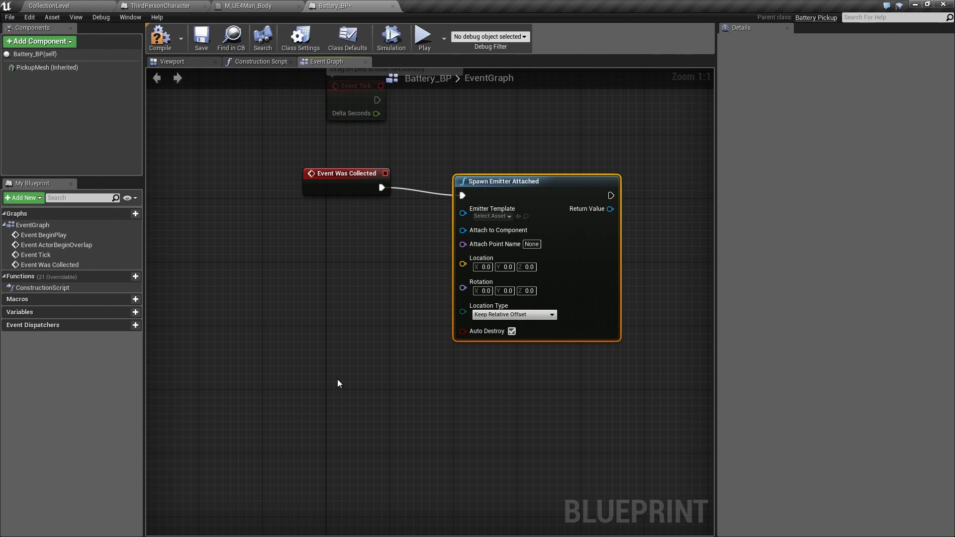
pyautogui.moveTo(313, 177)
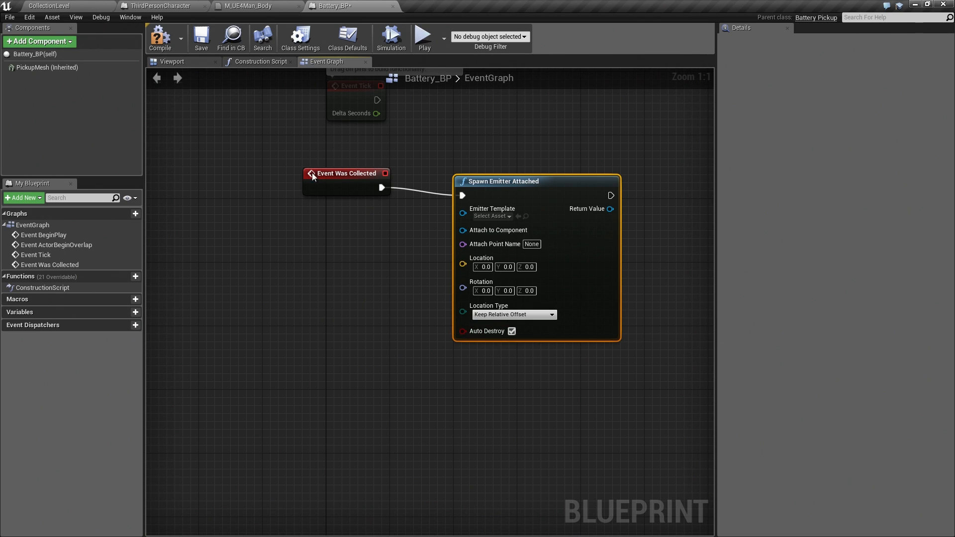
pyautogui.moveTo(366, 254)
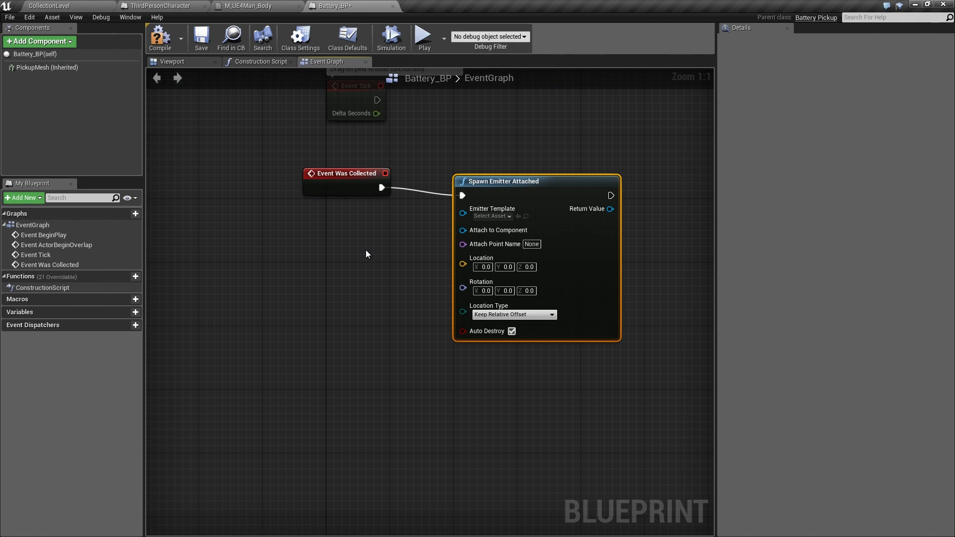
pyautogui.moveTo(646, 352)
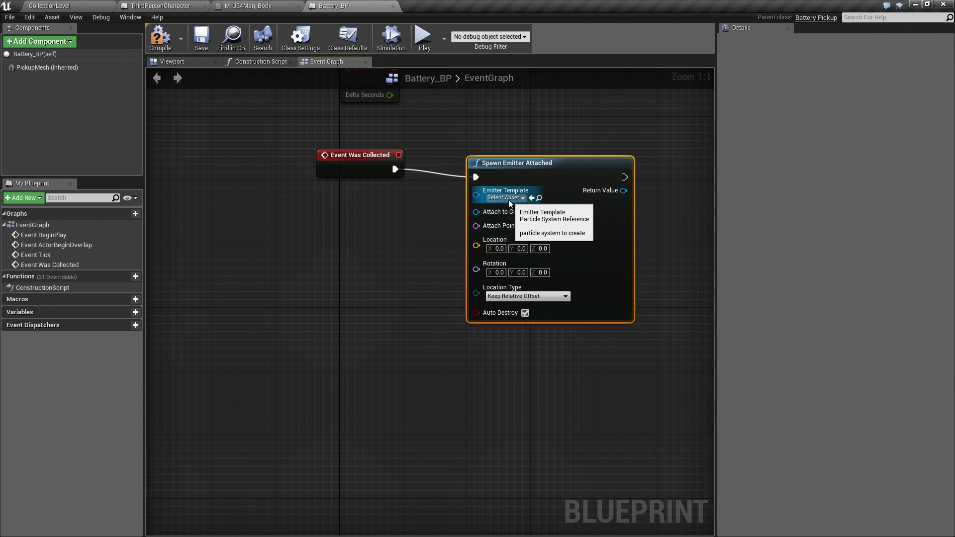
# Step: Set Emitter Template to P_electricity_arc, attach to PickupMesh, Snap to Target Including Scale
pyautogui.click(502, 197)
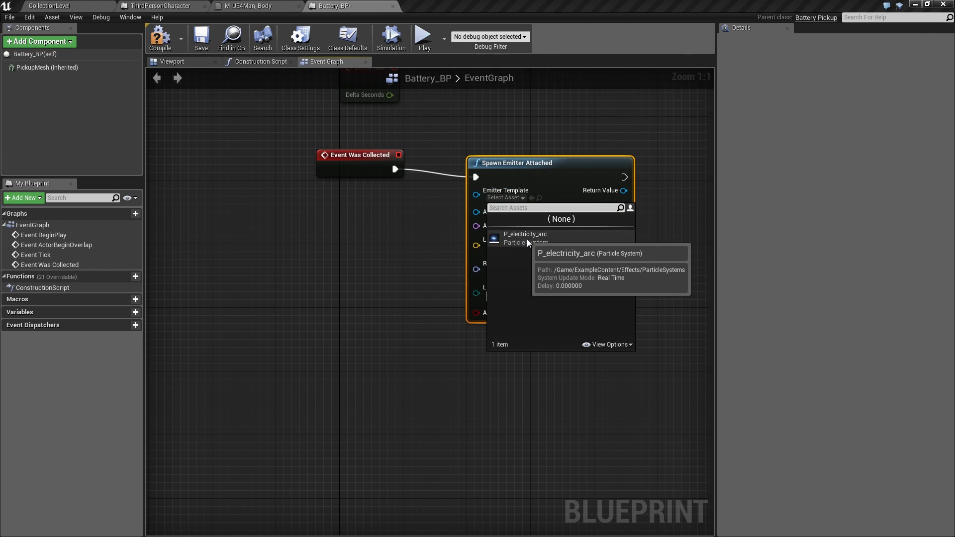
pyautogui.moveTo(547, 241)
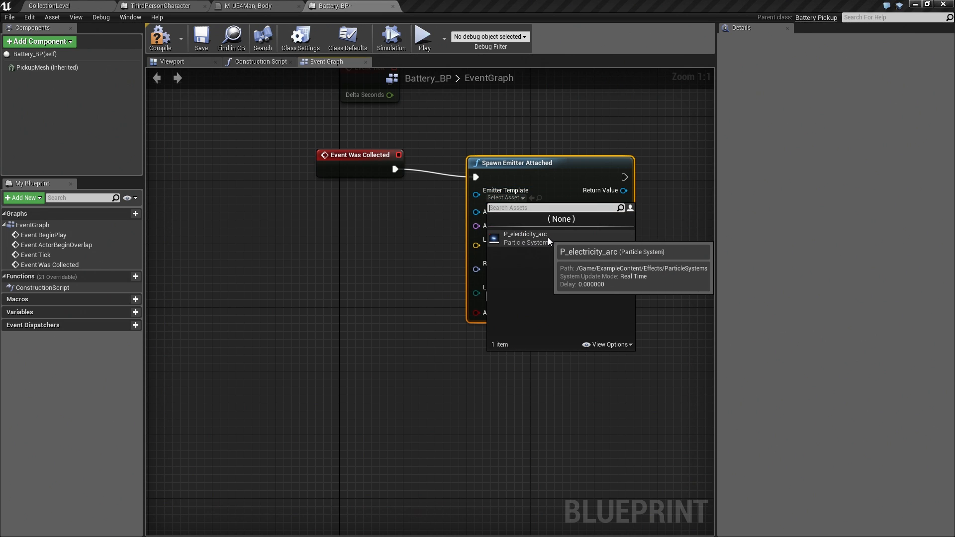
pyautogui.click(523, 238)
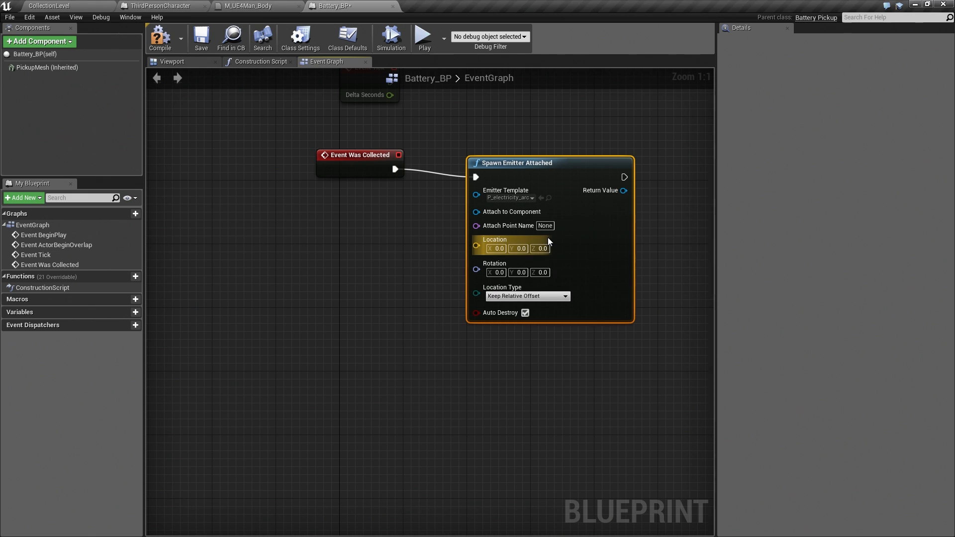
pyautogui.moveTo(59, 84)
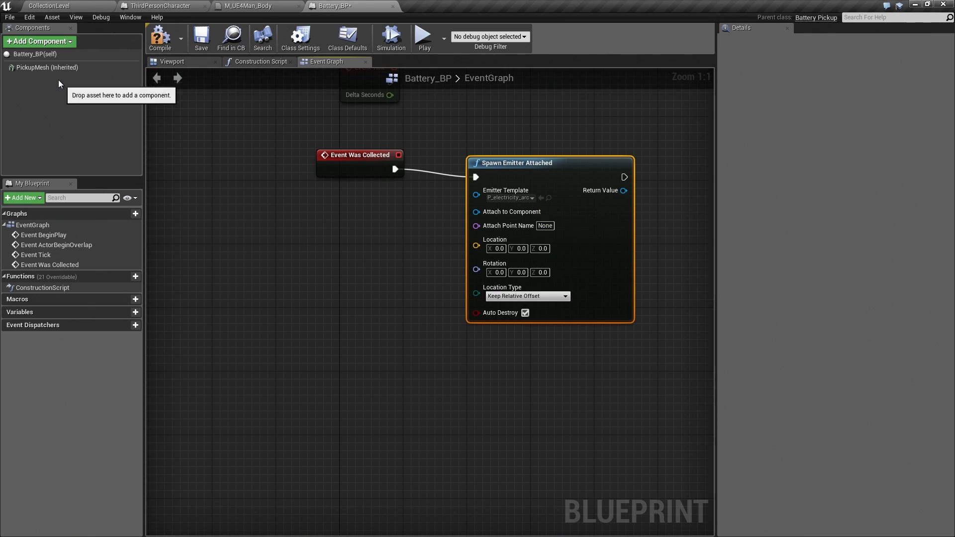
pyautogui.click(46, 67)
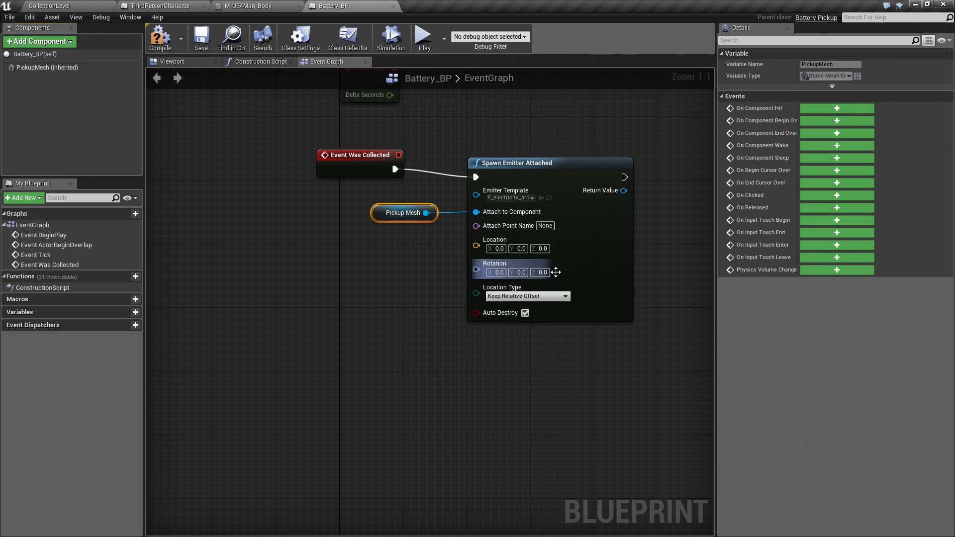
pyautogui.moveTo(545, 225)
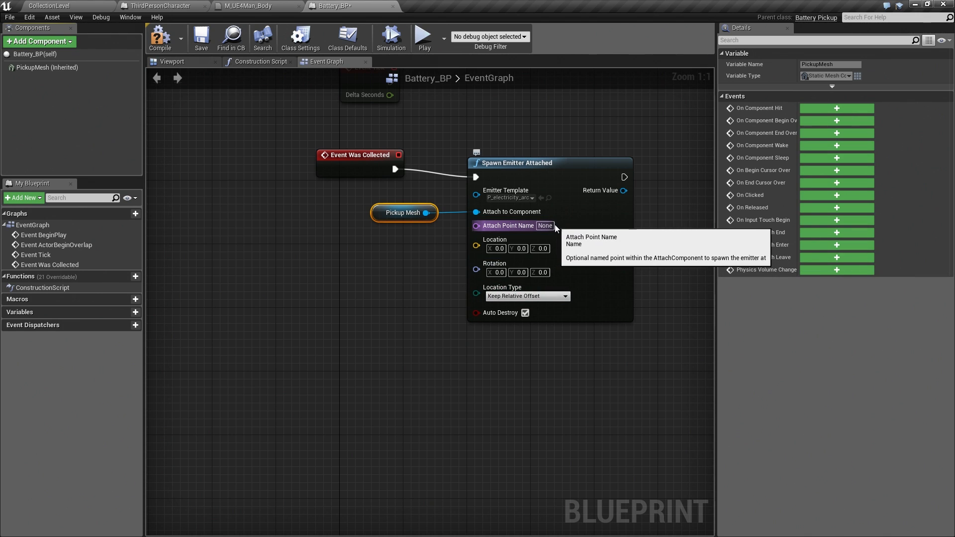
pyautogui.moveTo(558, 303)
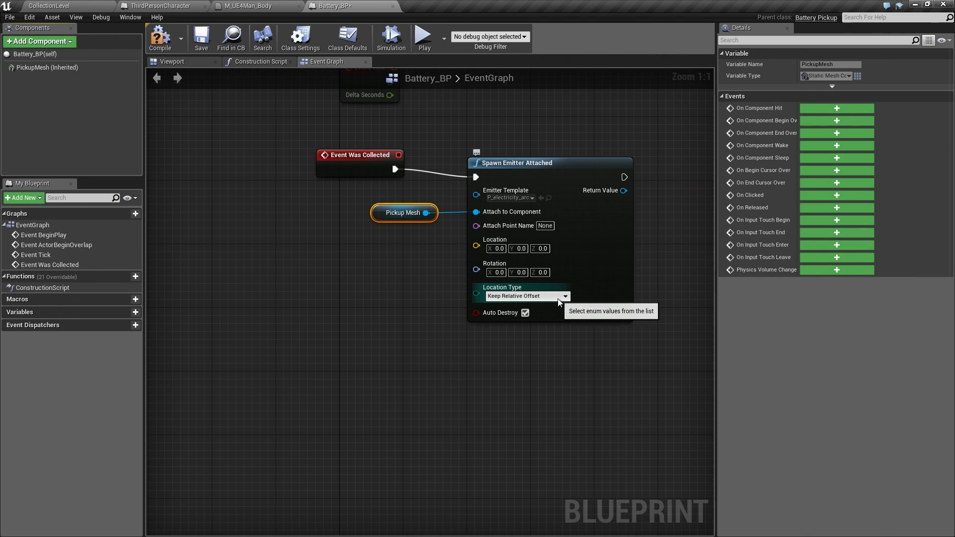
pyautogui.click(563, 296)
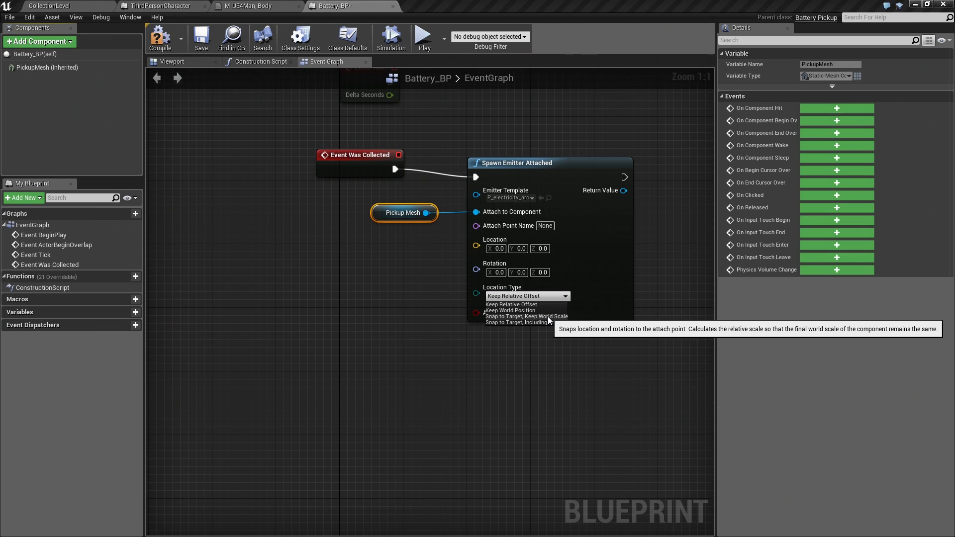
pyautogui.click(513, 295)
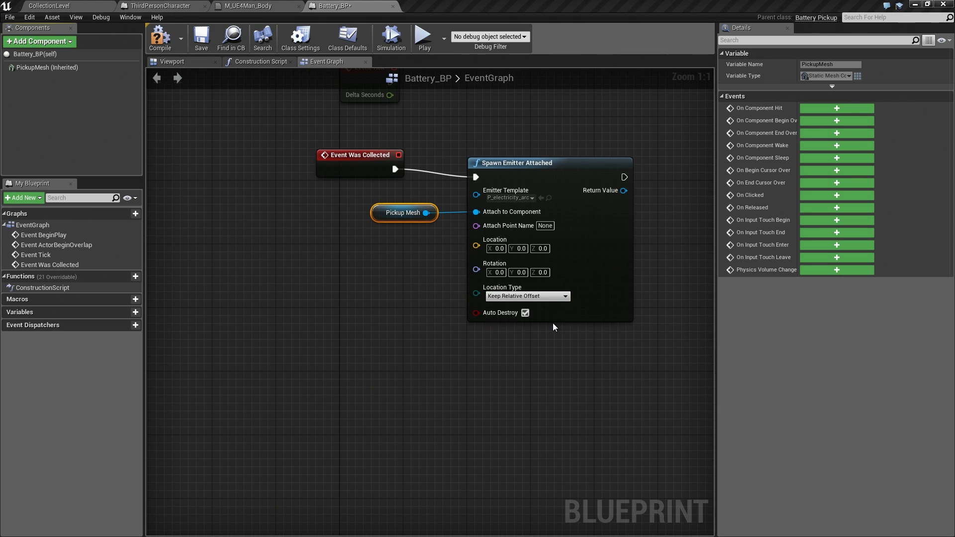
pyautogui.click(527, 295)
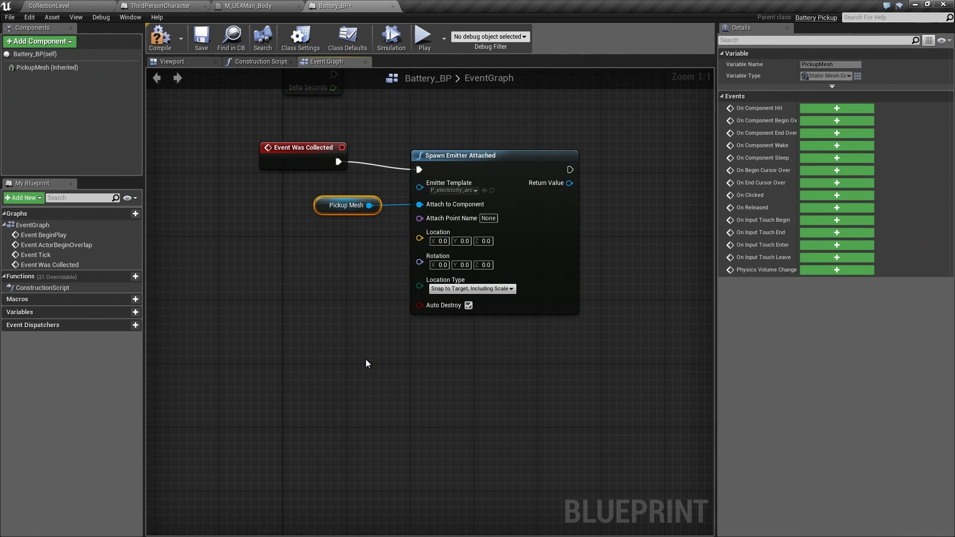
# Step: Open the P_electricity_arc particle system from the Content Browser
pyautogui.click(159, 37)
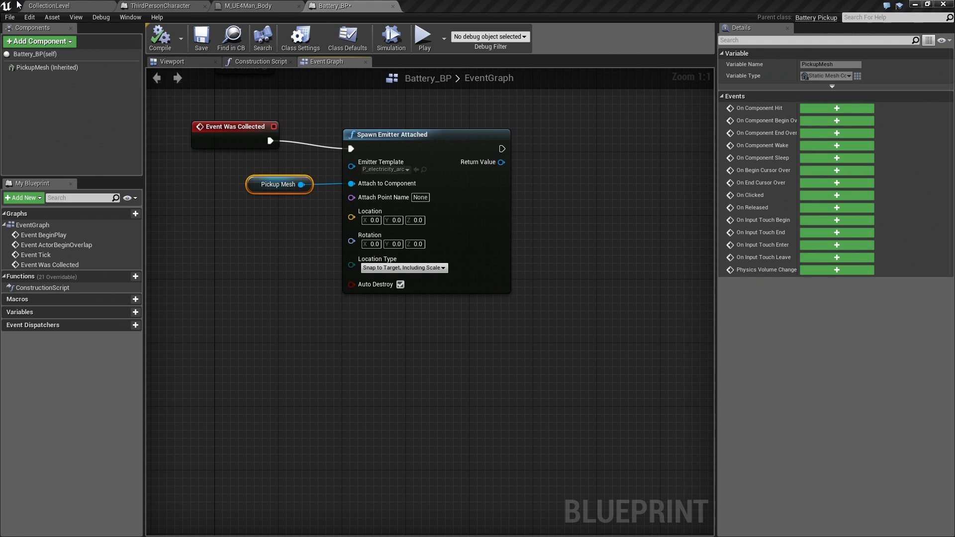
pyautogui.moveTo(423, 174)
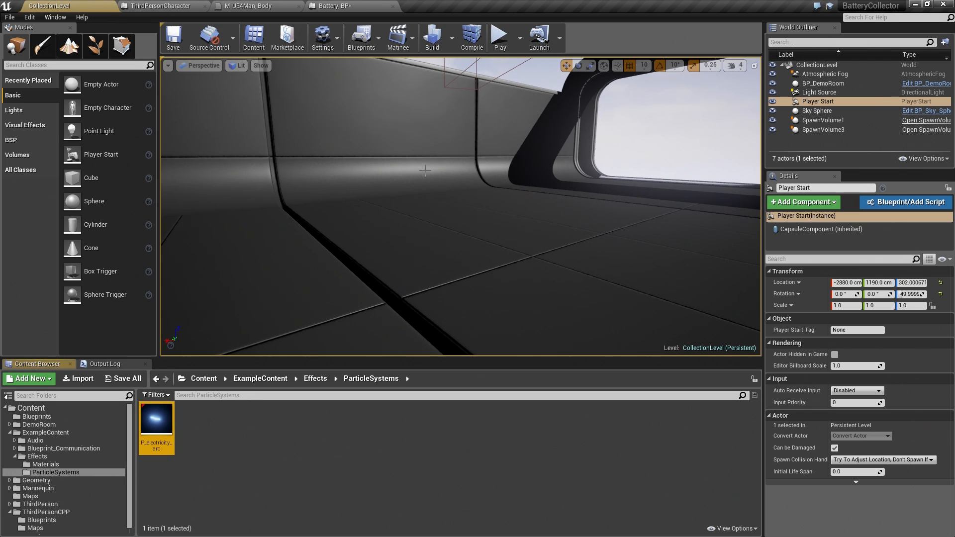
pyautogui.moveTo(194, 437)
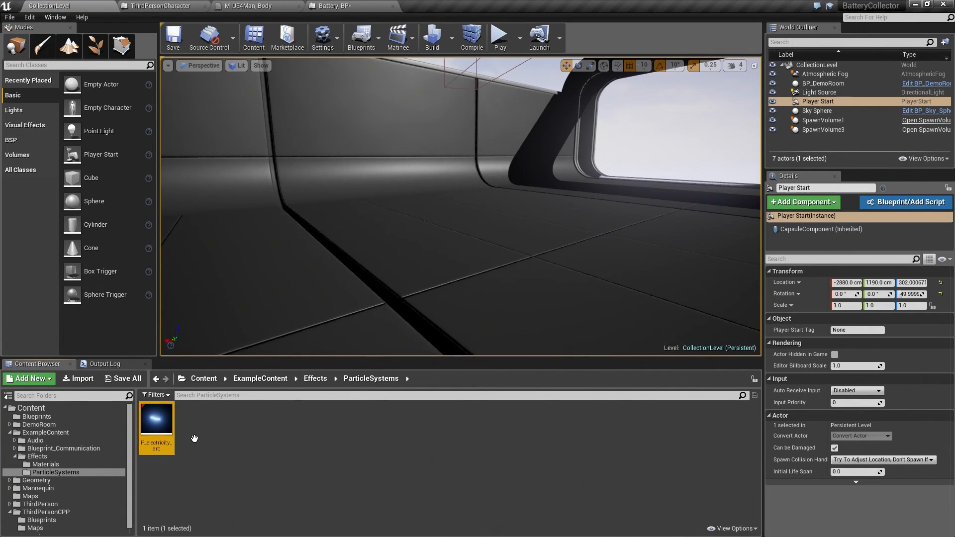
pyautogui.doubleClick(156, 418)
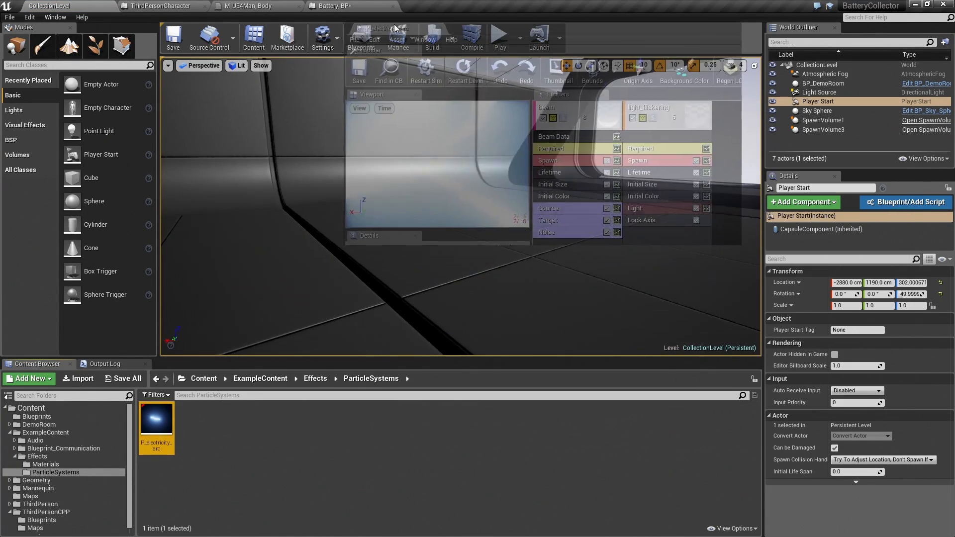
# Step: Set the beam's Source Method to Emitter and Target Method to User Set
pyautogui.doubleClick(156, 420)
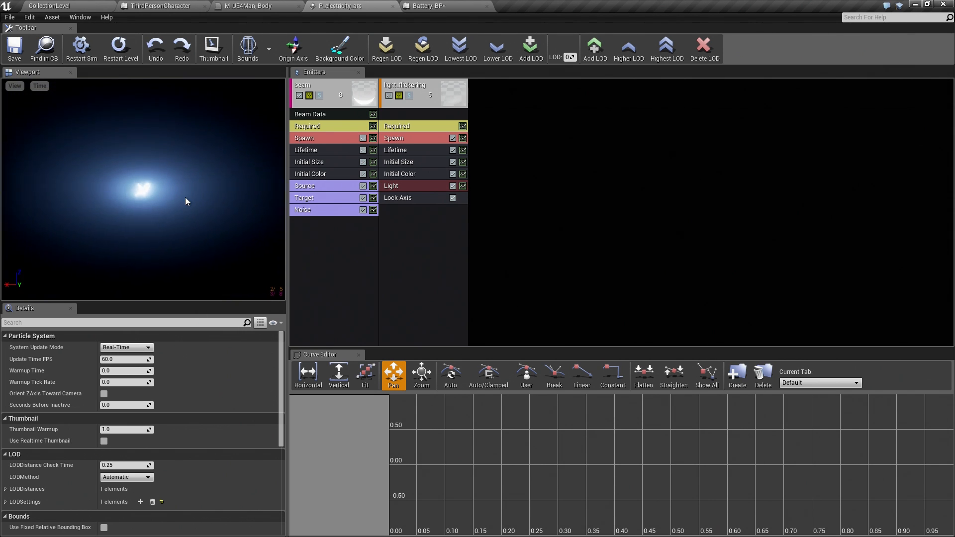
pyautogui.moveTo(425, 134)
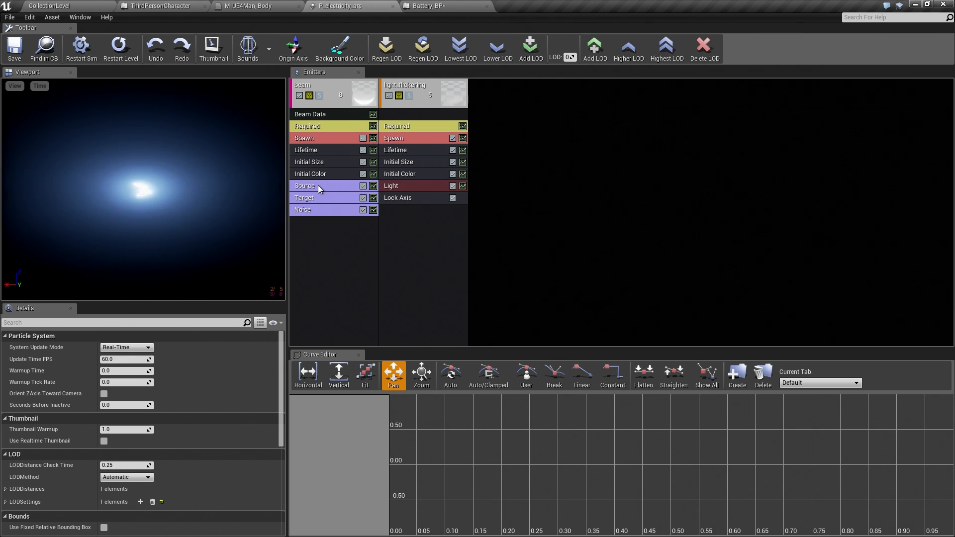
pyautogui.click(318, 185)
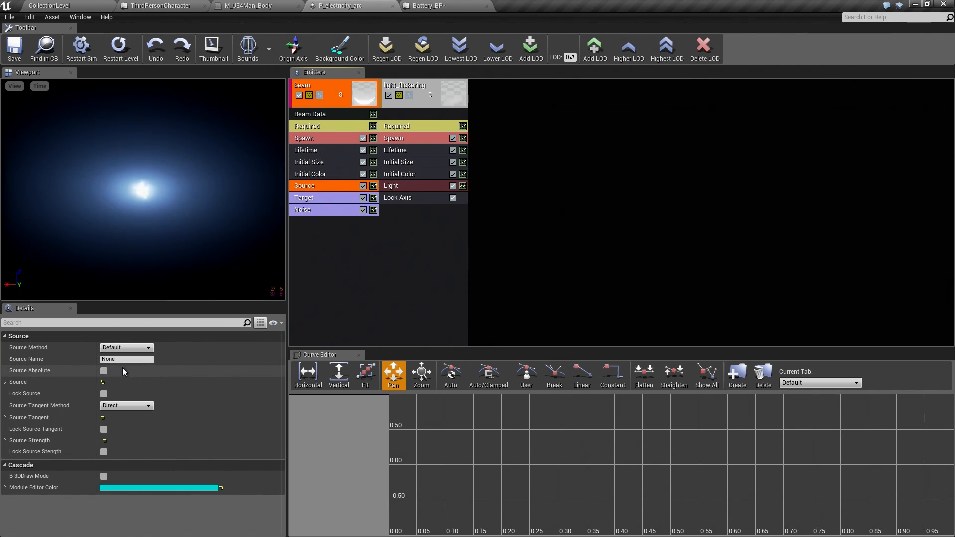
pyautogui.moveTo(125, 347)
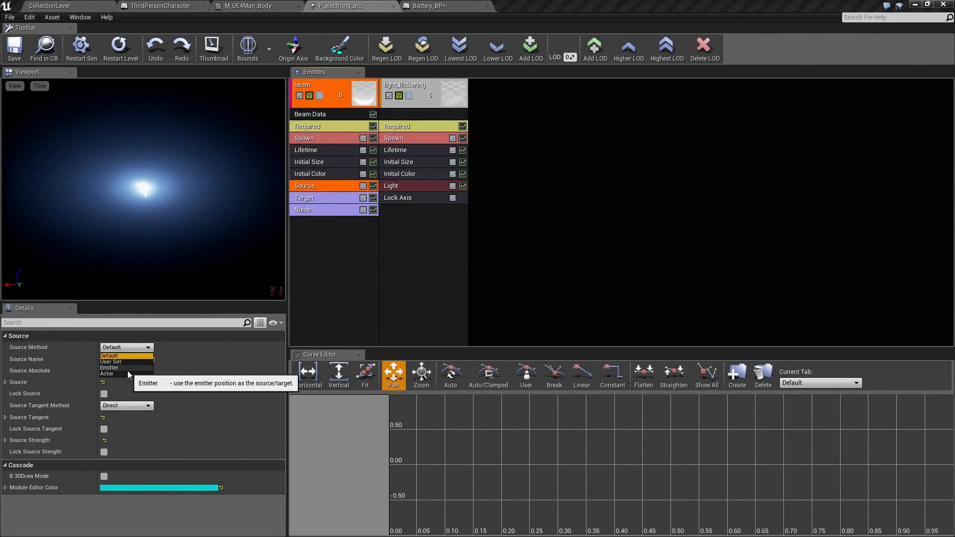
pyautogui.click(109, 368)
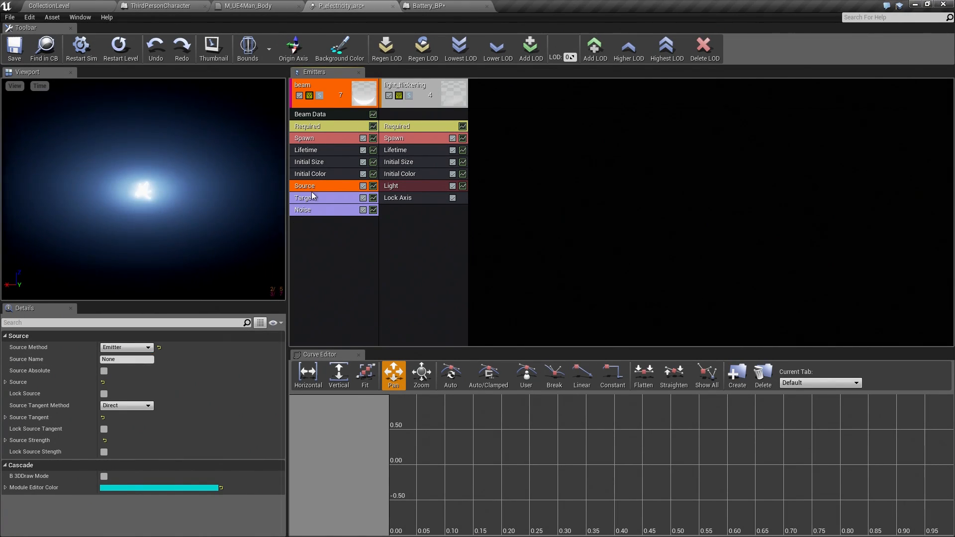
pyautogui.click(304, 198)
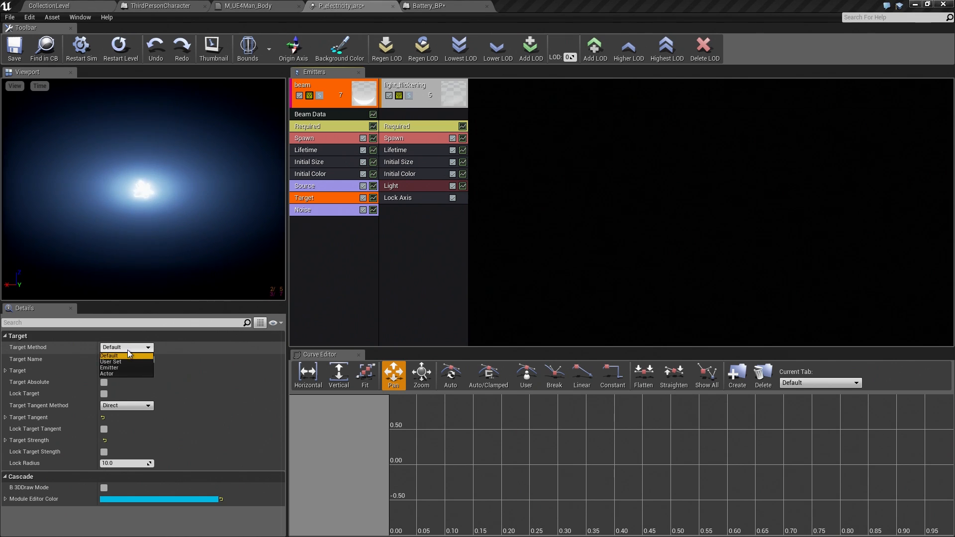
pyautogui.click(111, 361)
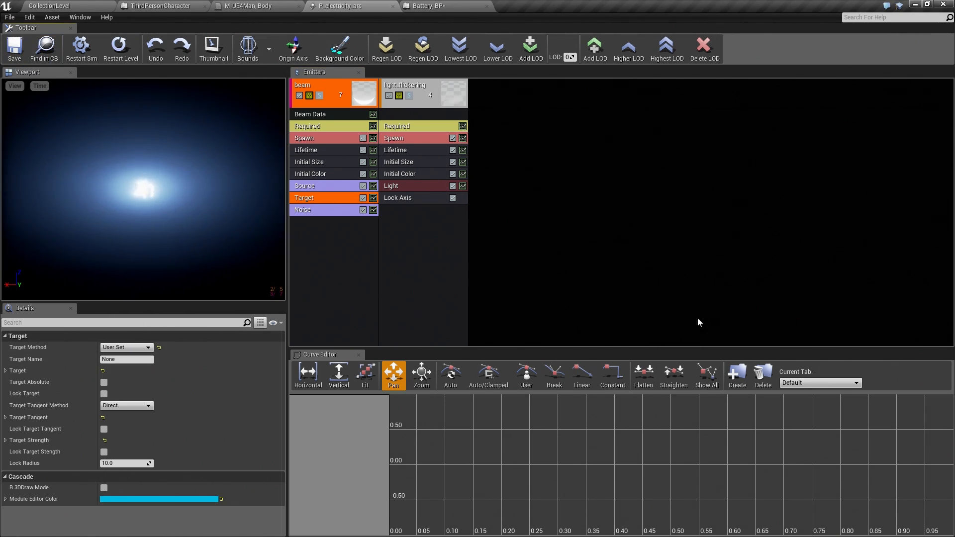
pyautogui.click(309, 162)
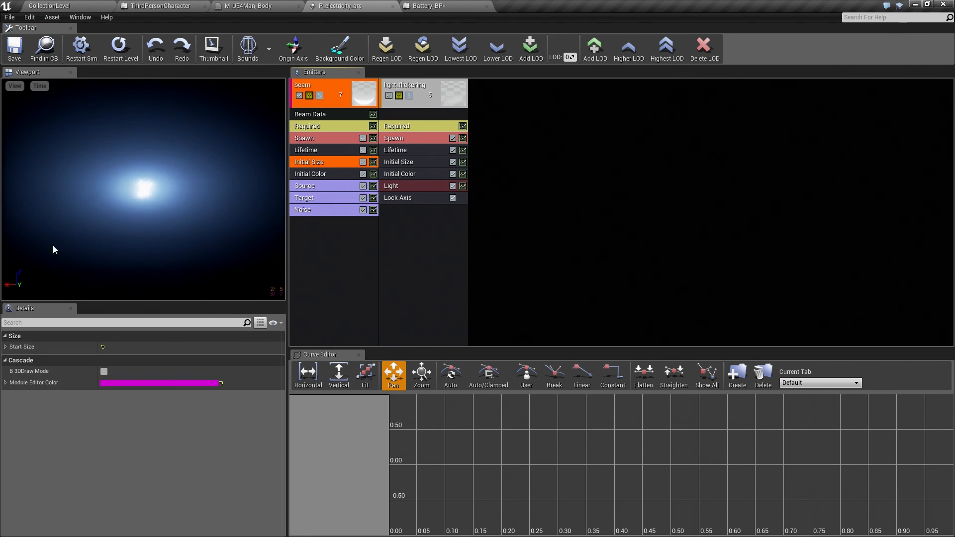
pyautogui.click(5, 346)
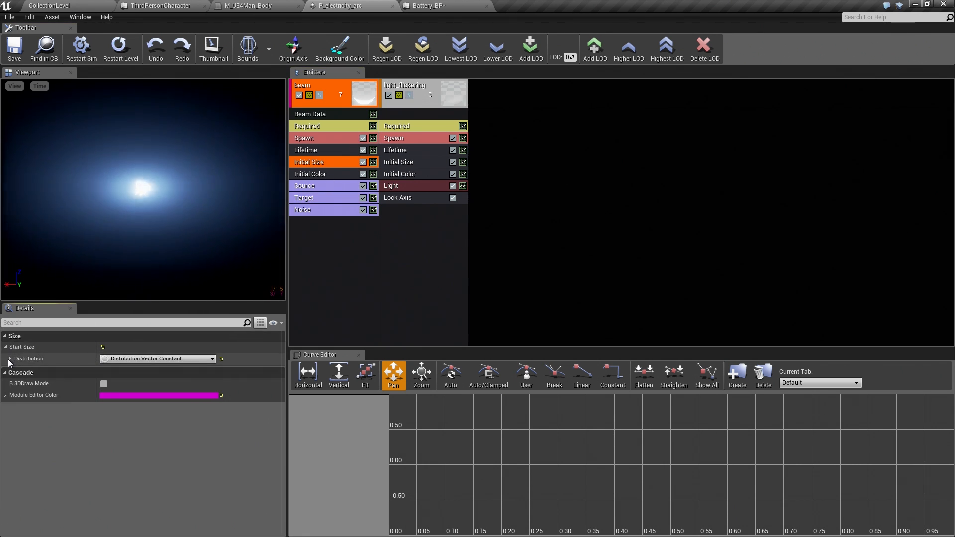
pyautogui.click(5, 358)
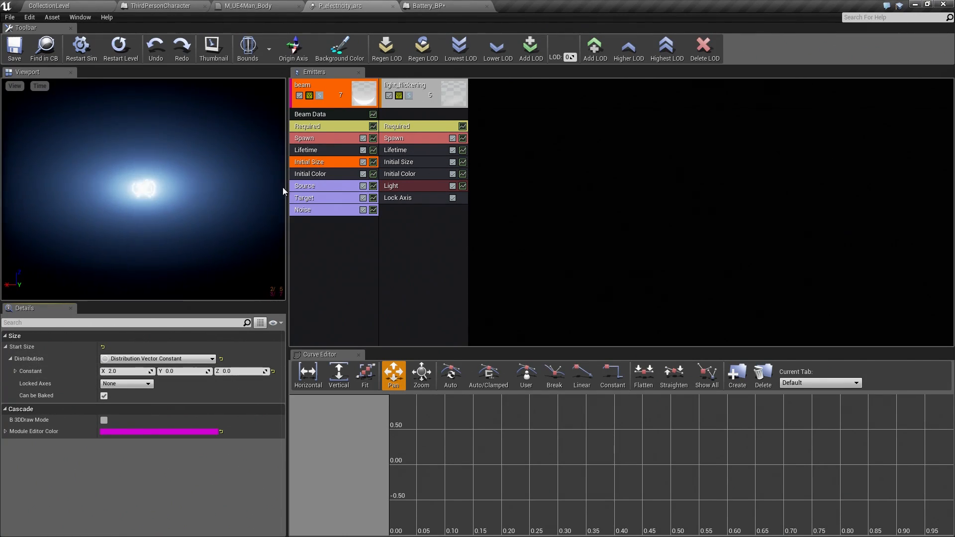
pyautogui.click(309, 174)
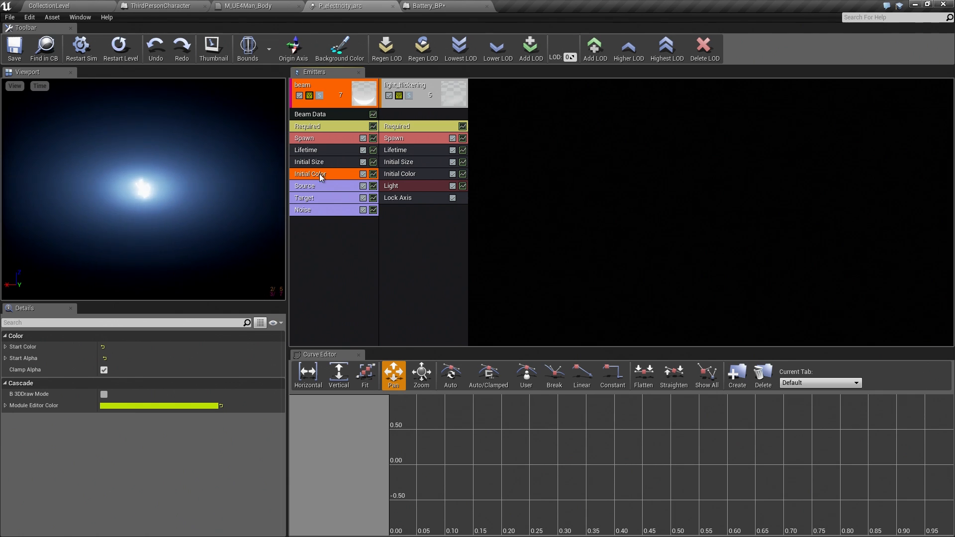
pyautogui.click(4, 347)
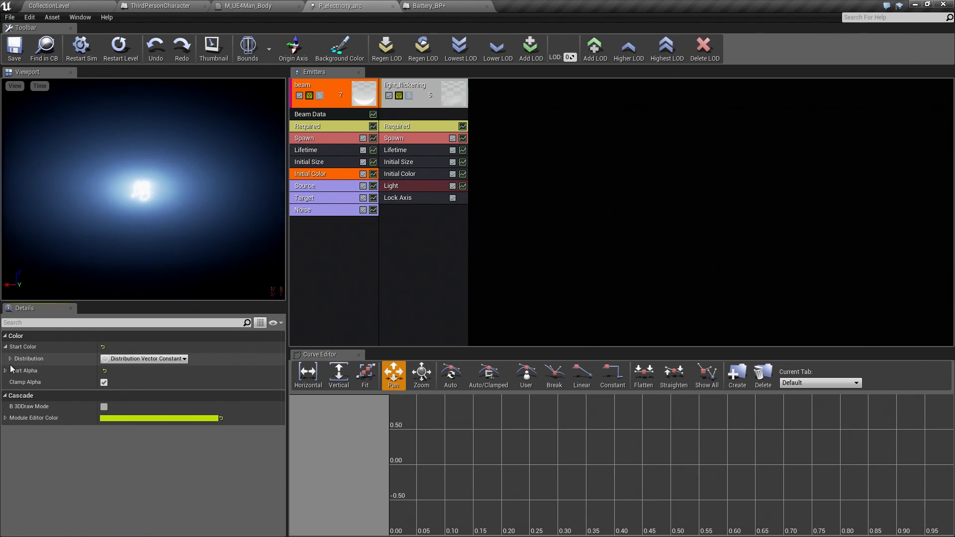
pyautogui.click(5, 358)
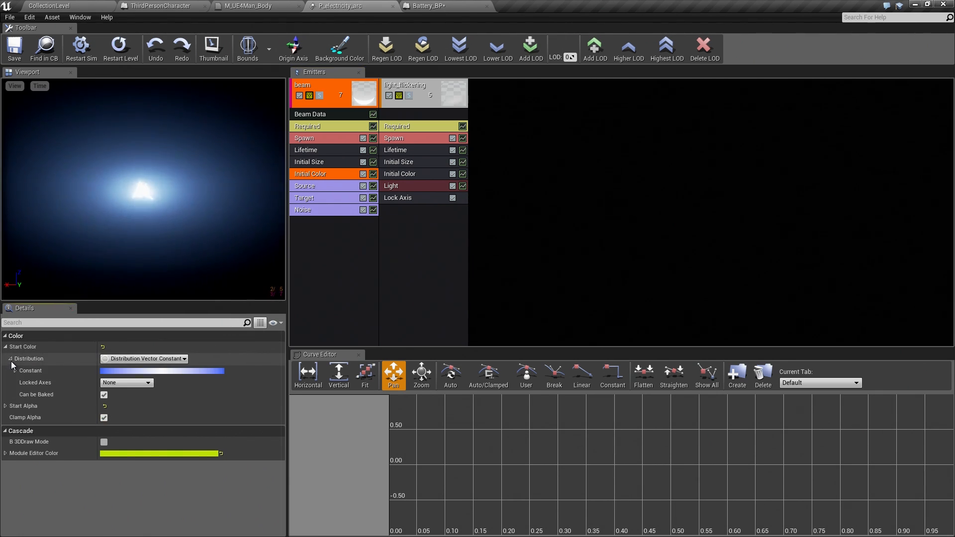
pyautogui.click(6, 370)
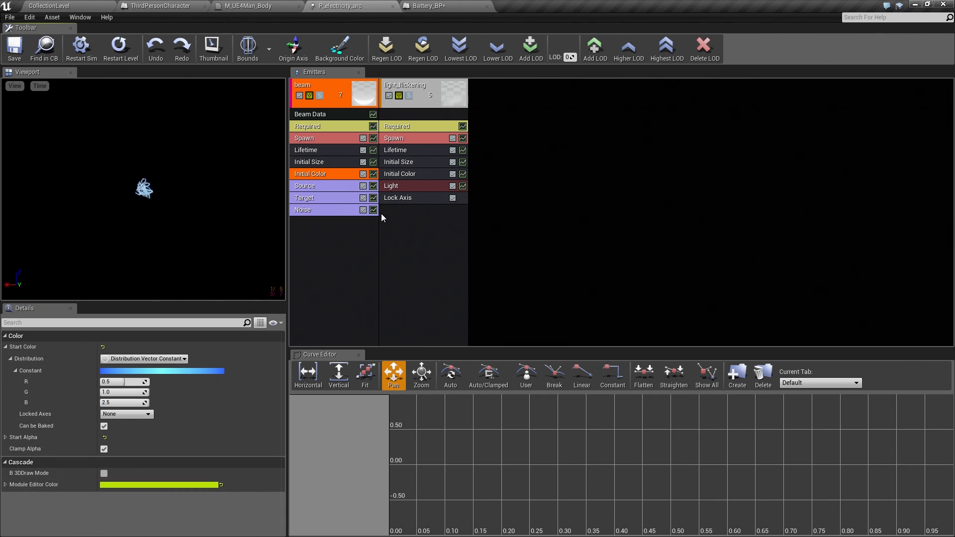
pyautogui.click(304, 185)
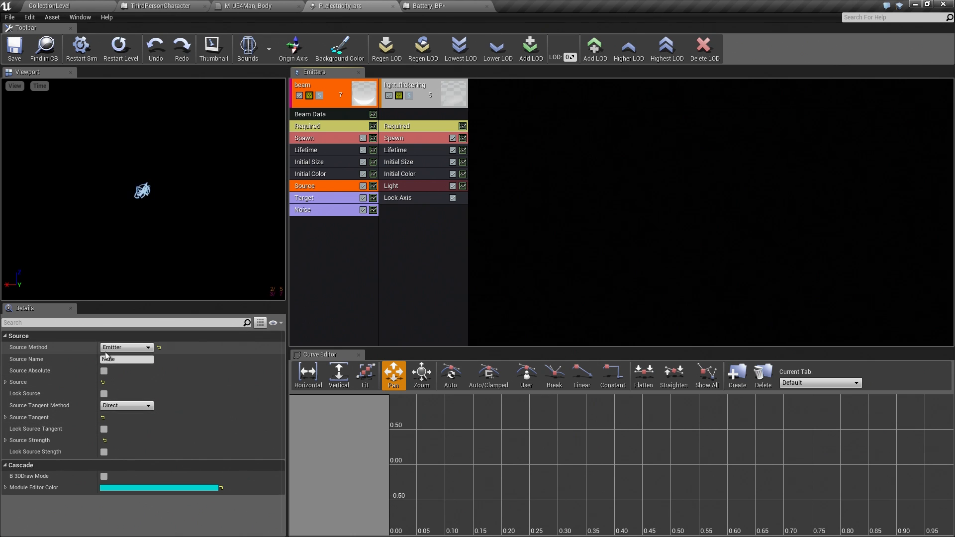
pyautogui.click(304, 197)
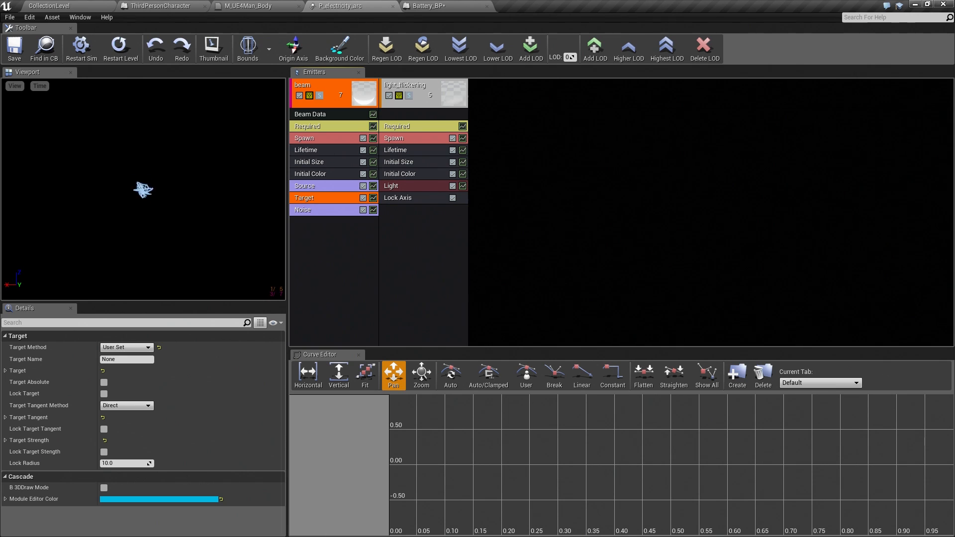
pyautogui.click(427, 6)
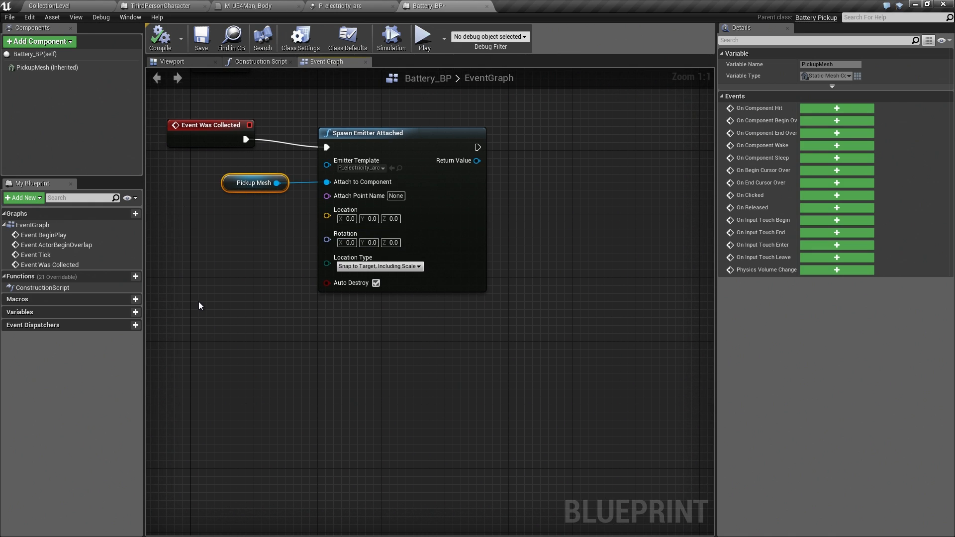
pyautogui.moveTo(228, 350)
pyautogui.write('g')
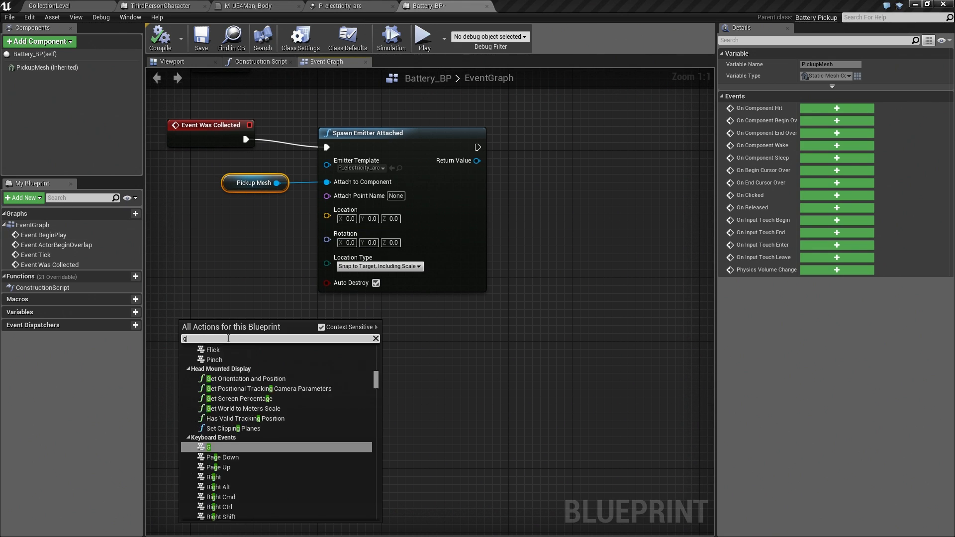
# Step: Add a Get Player Character node to the graph
pyautogui.write('et player')
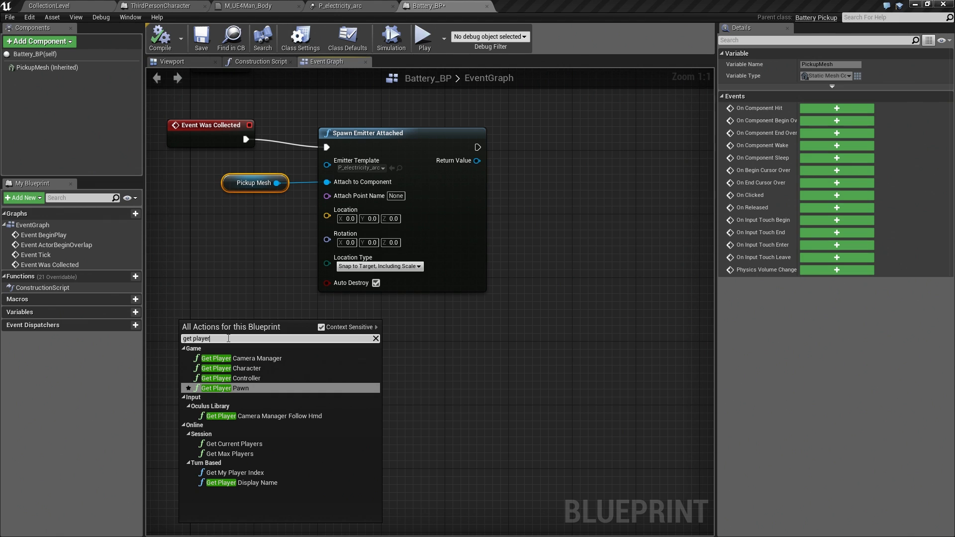
pyautogui.click(231, 367)
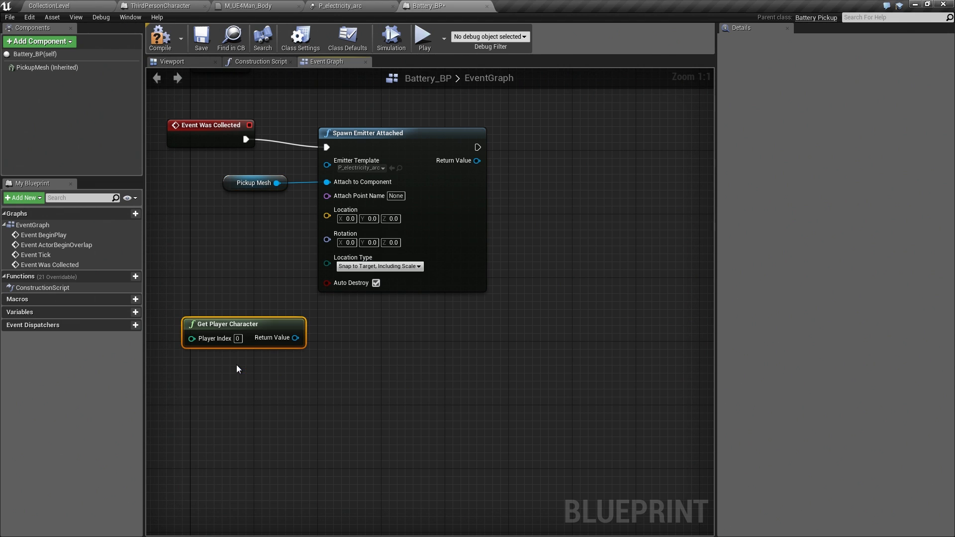
pyautogui.moveTo(238, 346)
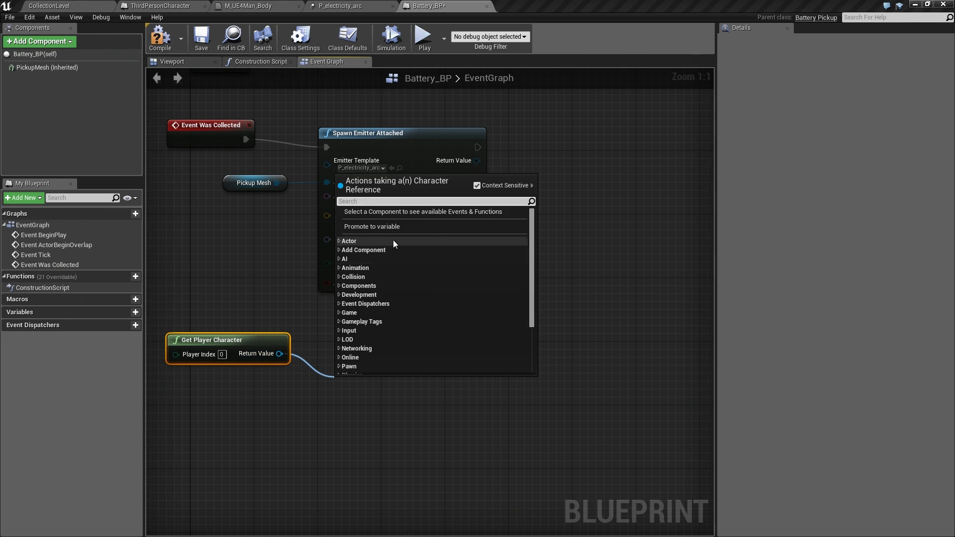
# Step: Add a Get Mesh node fed by Get Player Character's return value
pyautogui.write('me')
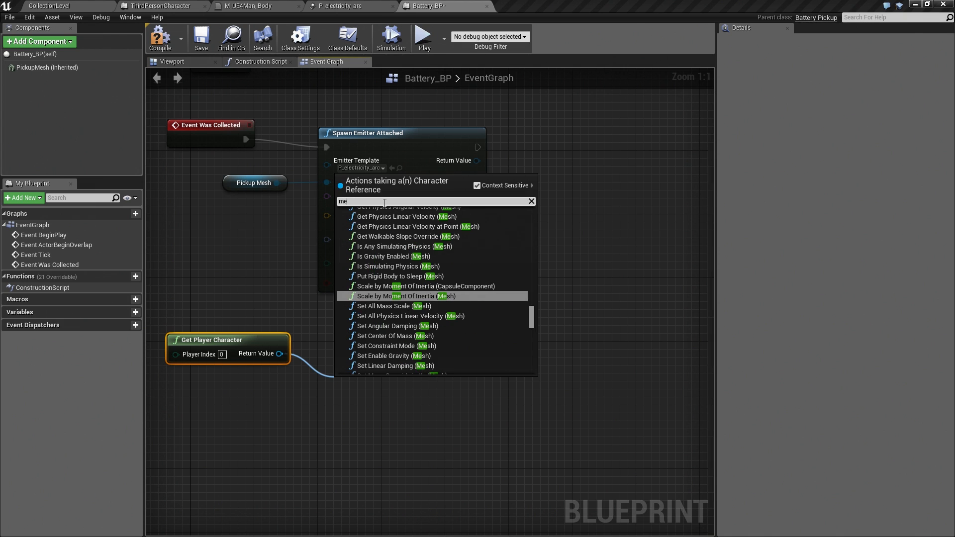
pyautogui.write('sh')
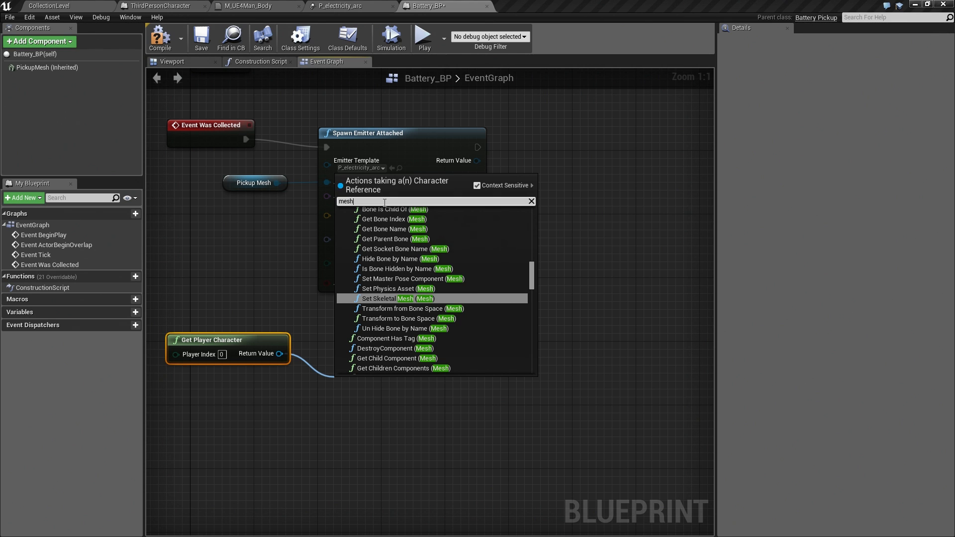
pyautogui.scroll(3)
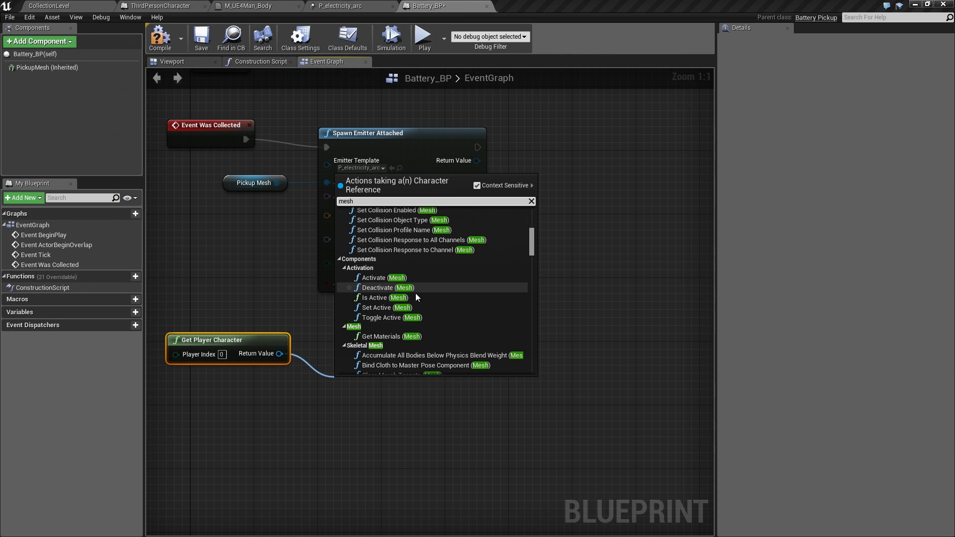
pyautogui.scroll(3)
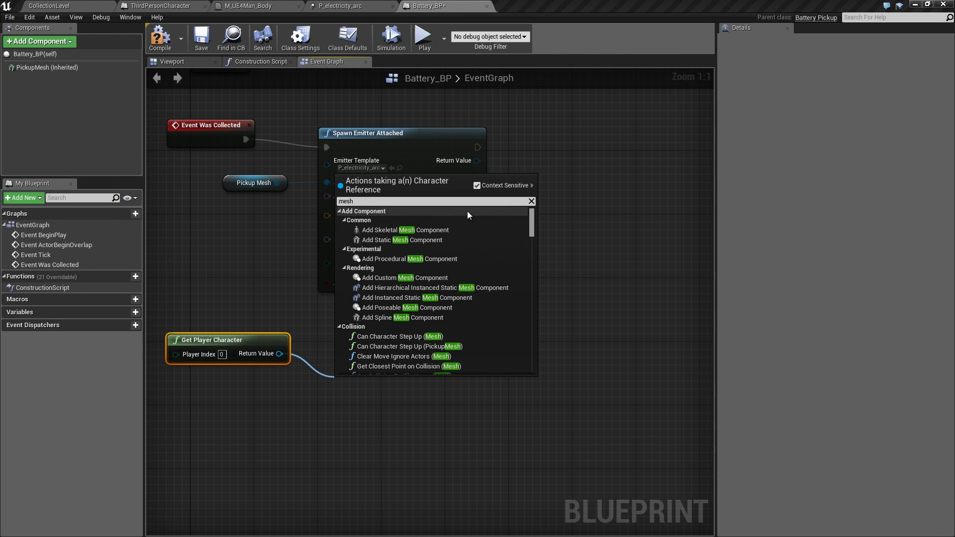
pyautogui.write('get')
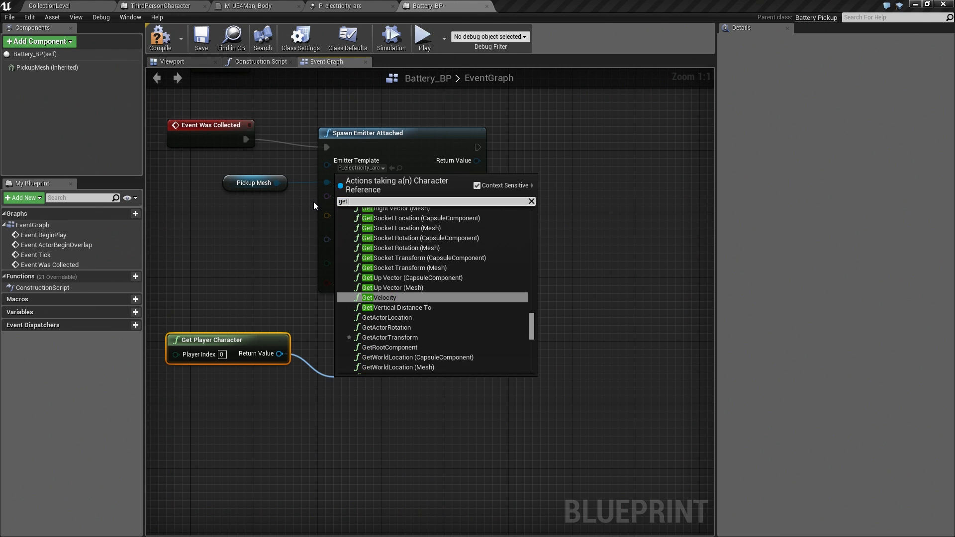
pyautogui.write('mesh')
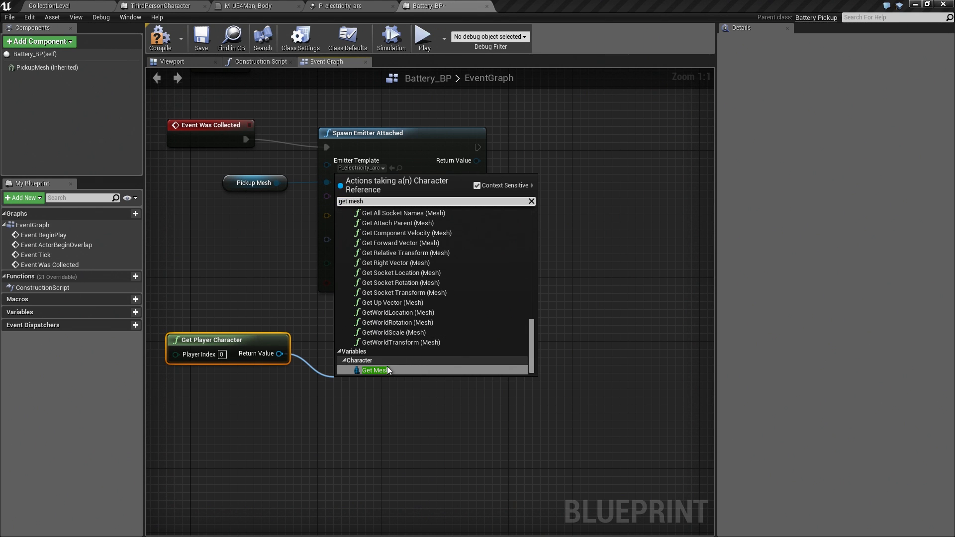
pyautogui.click(374, 369)
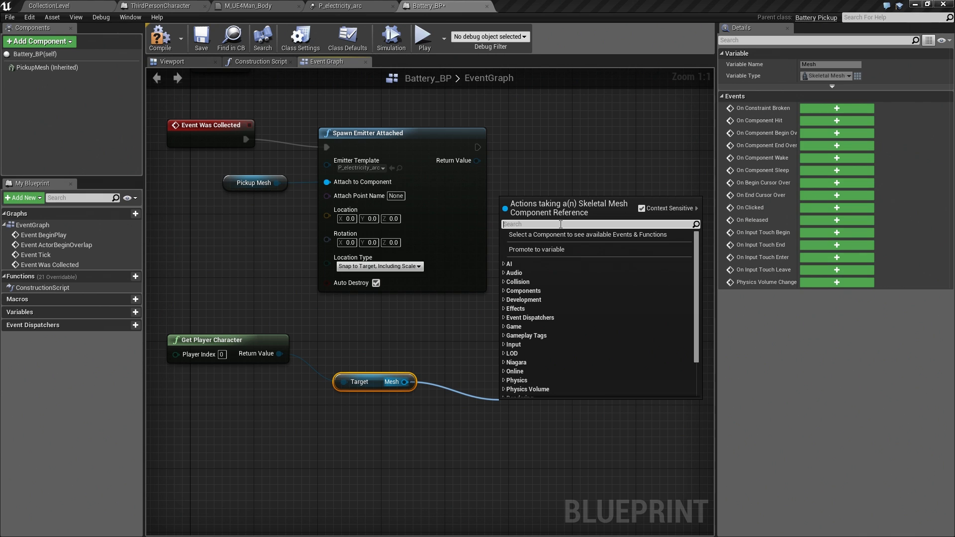
# Step: Add Get Socket Location from the mesh, then go to the ThirdPersonCharacter blueprint
pyautogui.write('get sock')
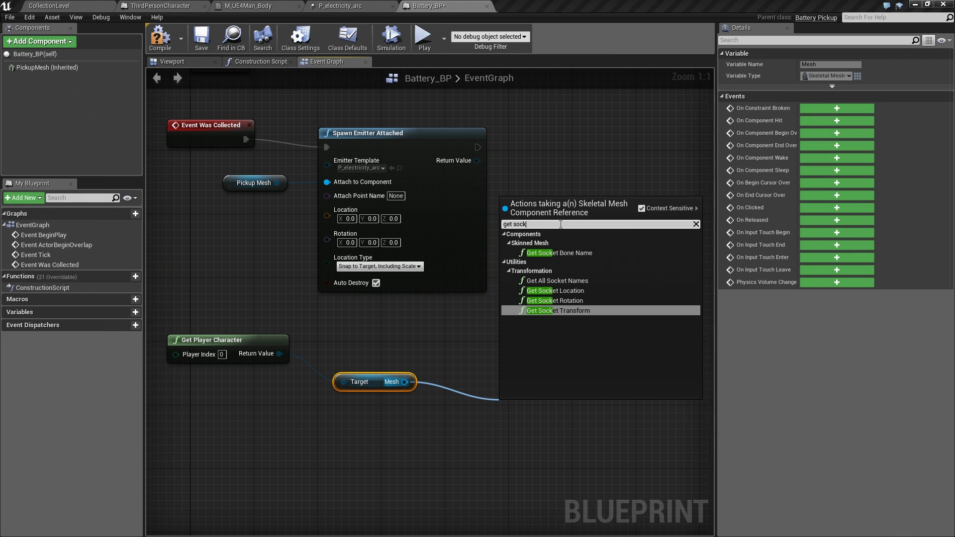
pyautogui.click(554, 290)
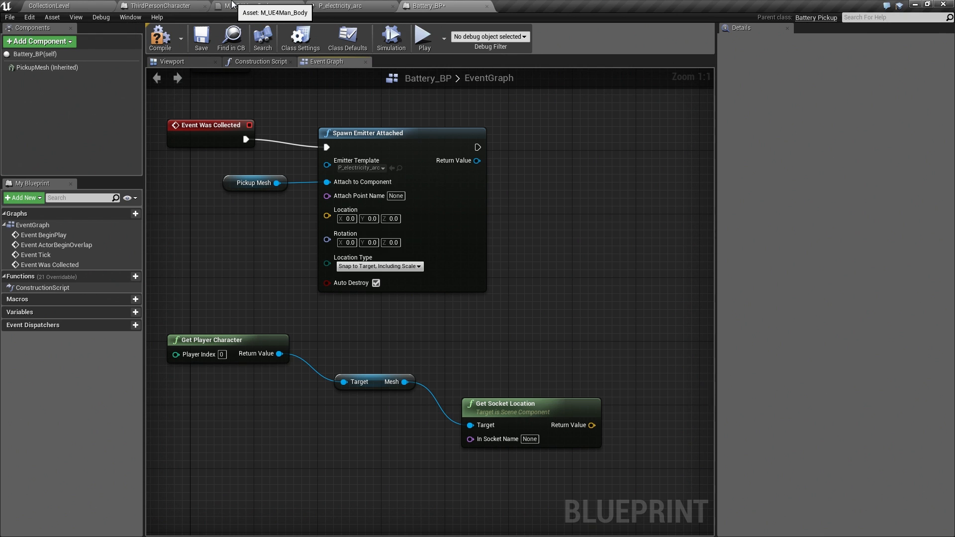
pyautogui.click(163, 5)
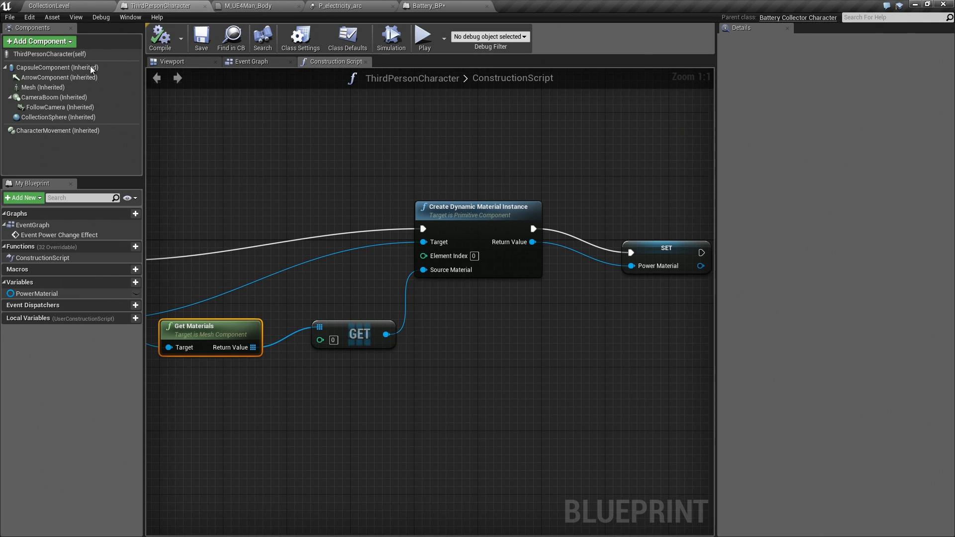
# Step: Open the inherited Mesh component's SK_Mannequin skeletal mesh
pyautogui.click(43, 87)
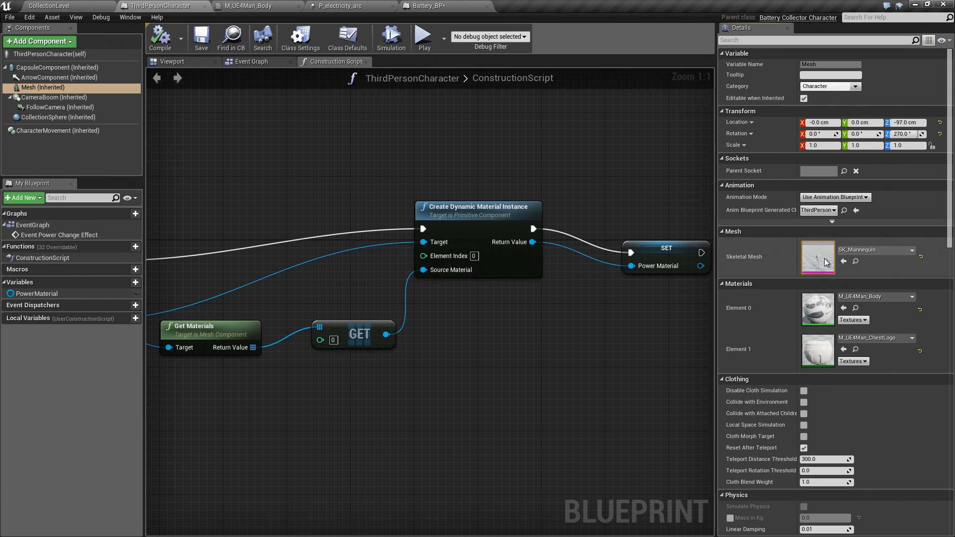
pyautogui.doubleClick(817, 256)
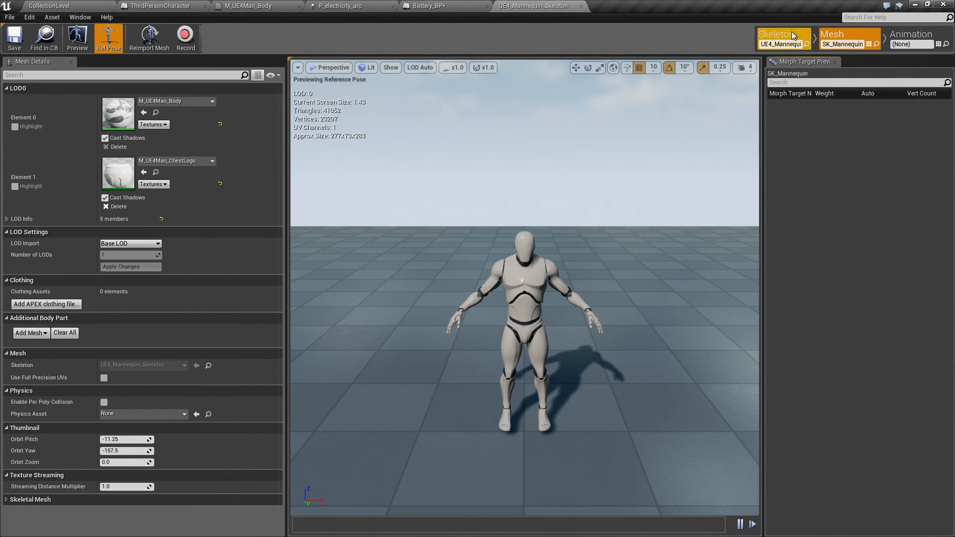
# Step: Copy the spine_02 bone name from the Skeleton Tree and return to Battery_BP
pyautogui.click(776, 35)
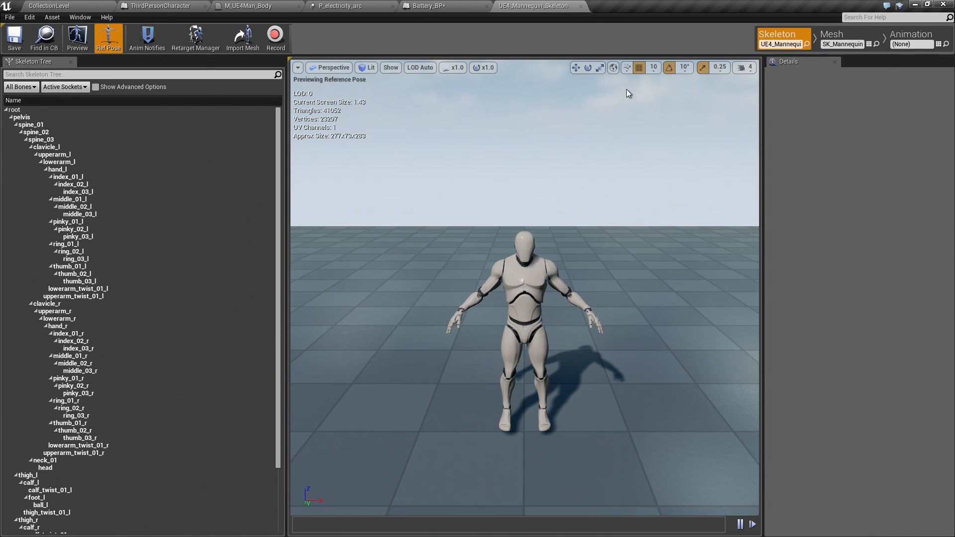
pyautogui.moveTo(70, 244)
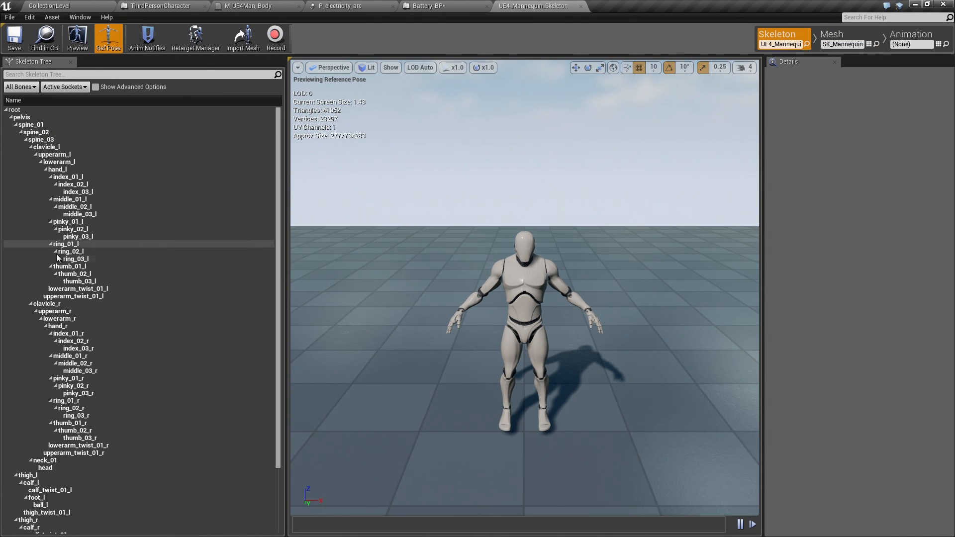
pyautogui.scroll(-3)
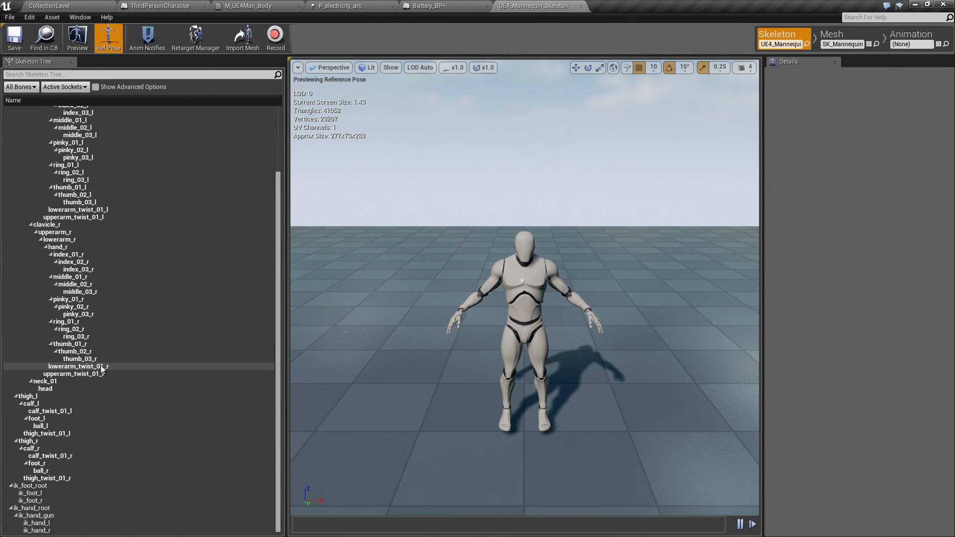
pyautogui.scroll(3)
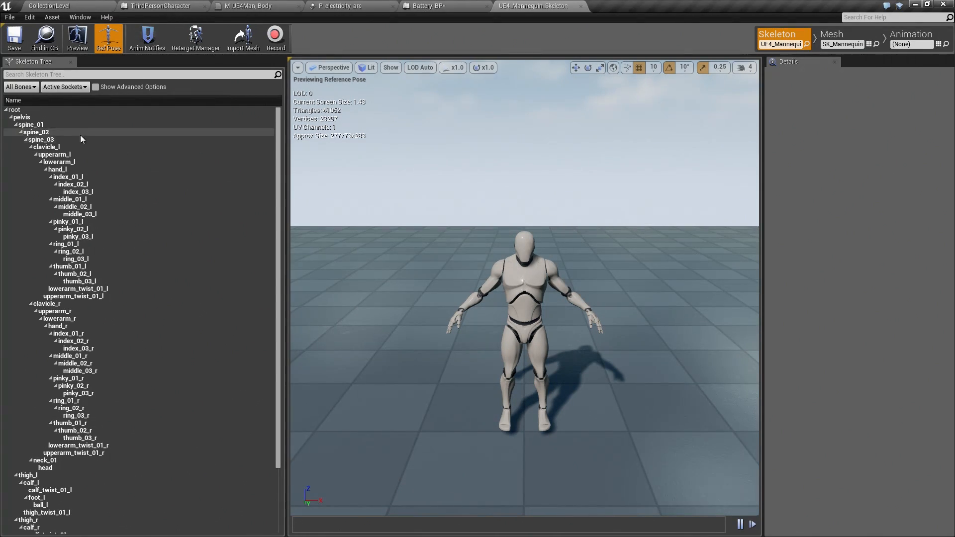
pyautogui.click(36, 132)
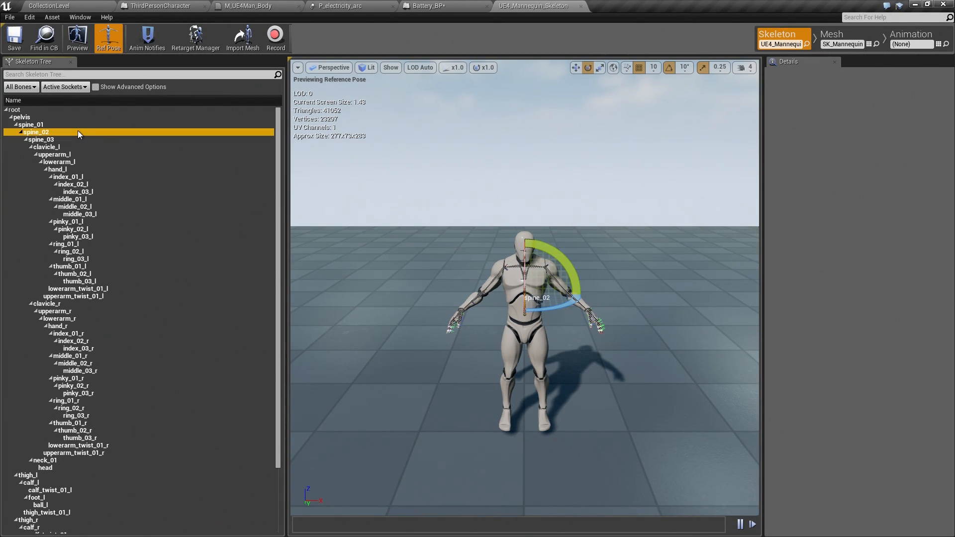
pyautogui.moveTo(36, 132)
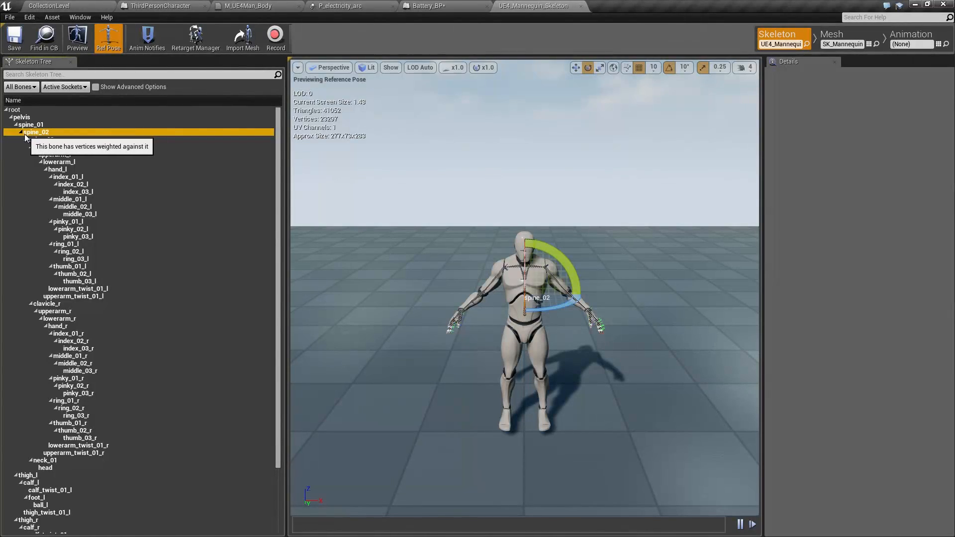
pyautogui.rightClick(35, 132)
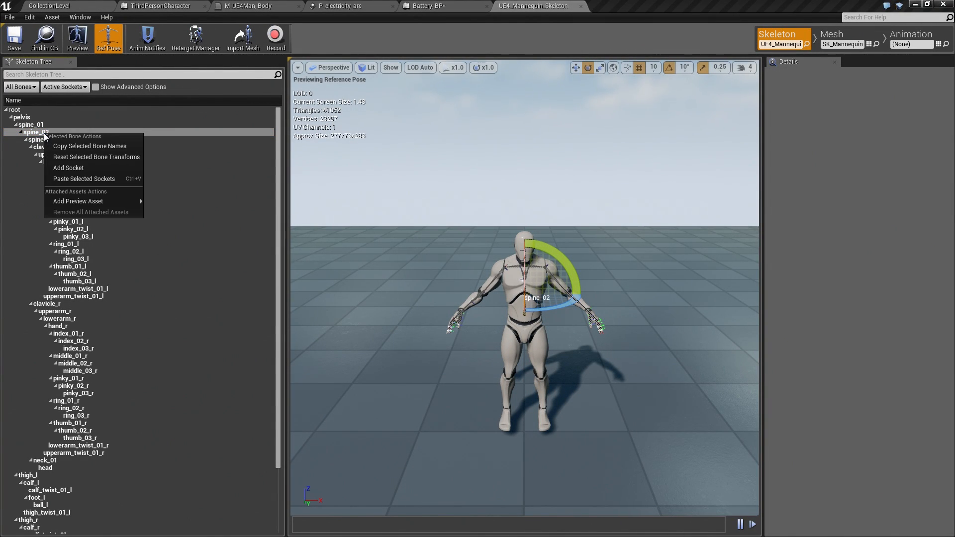
pyautogui.moveTo(89, 145)
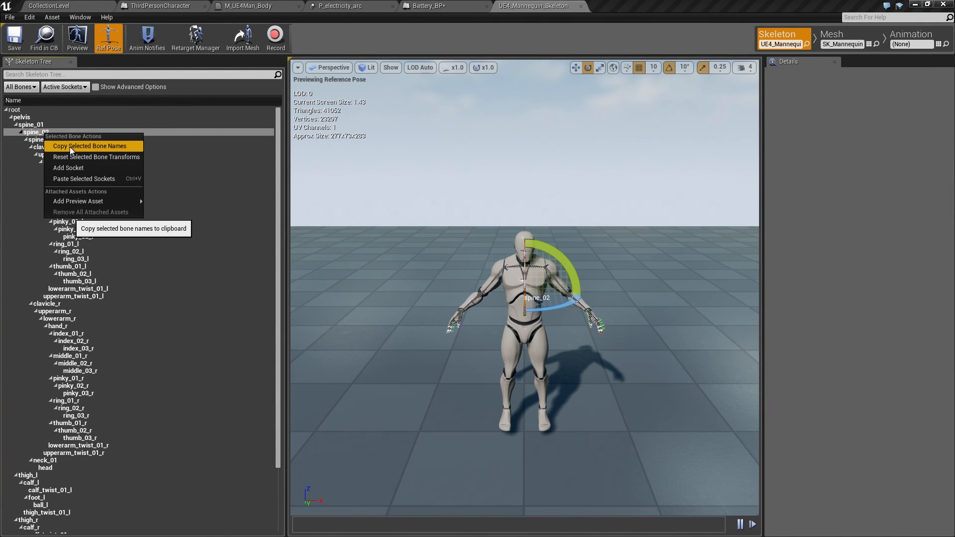
pyautogui.click(89, 146)
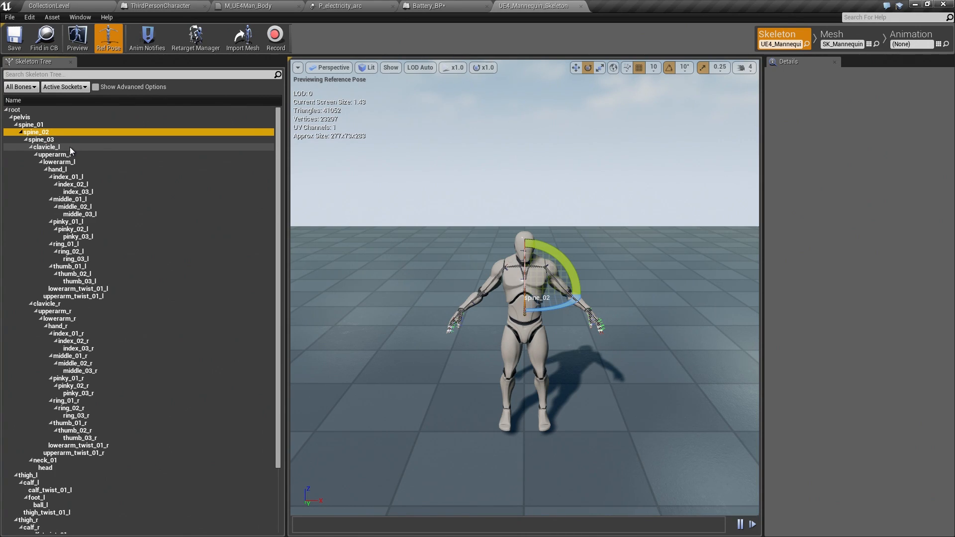
pyautogui.click(428, 6)
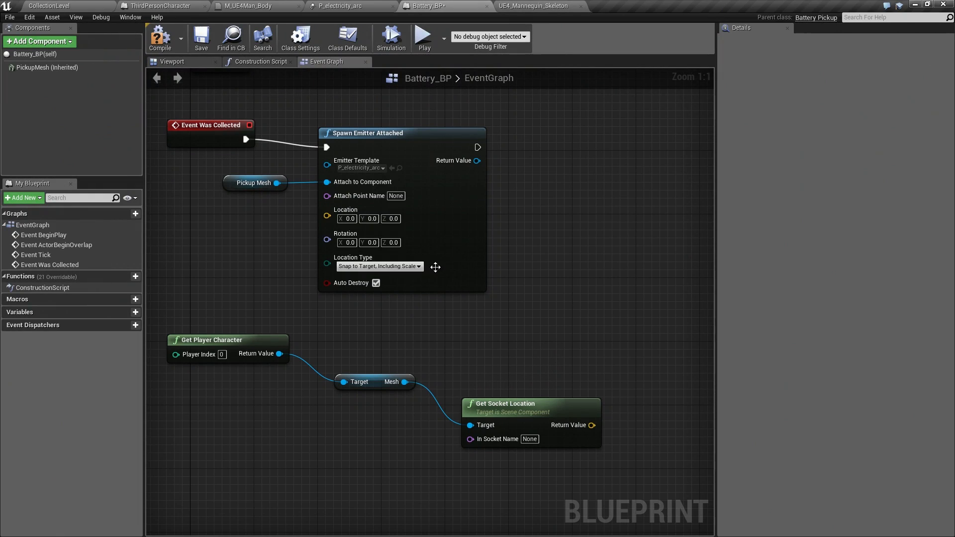
# Step: Paste spine_02 as the socket name and add a Set Beam Target Point node fed by its location
pyautogui.rightClick(529, 438)
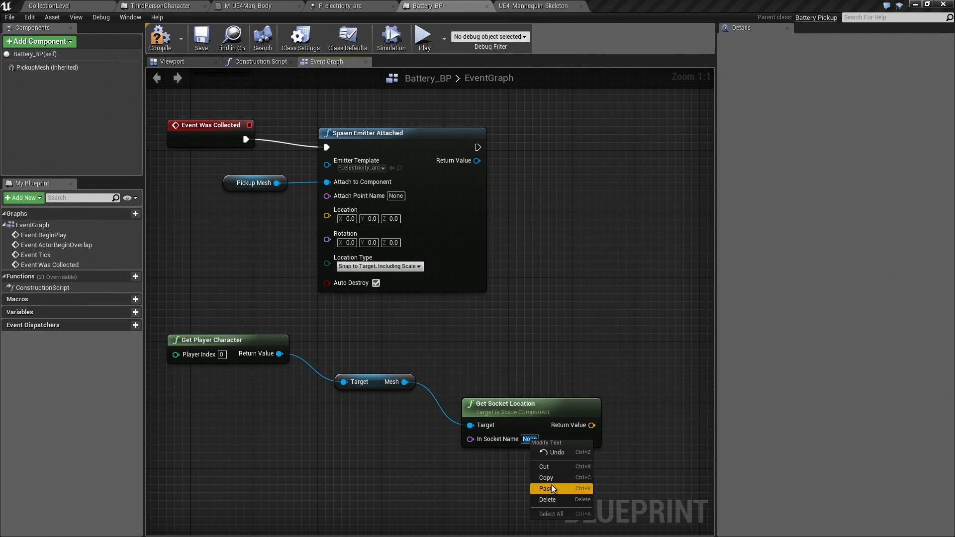
pyautogui.click(553, 488)
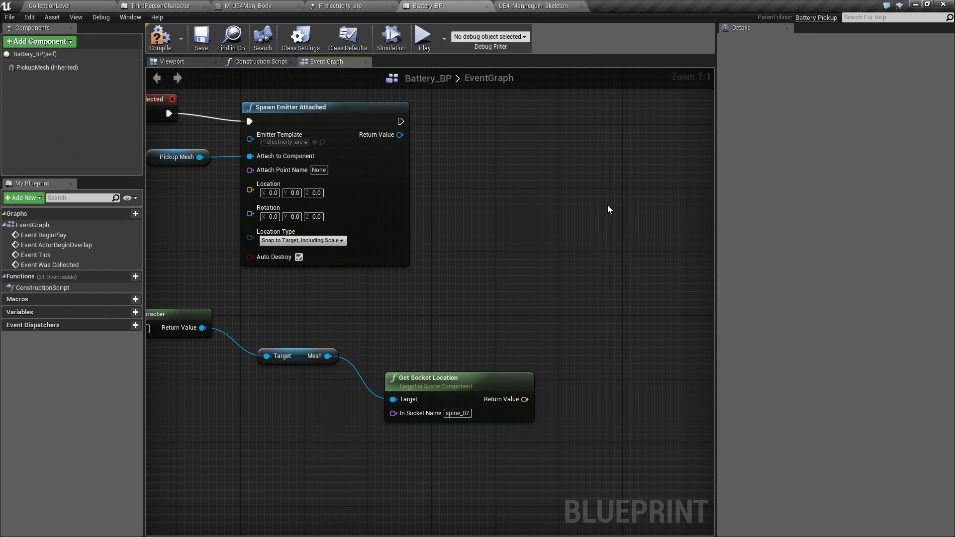
pyautogui.moveTo(400, 134)
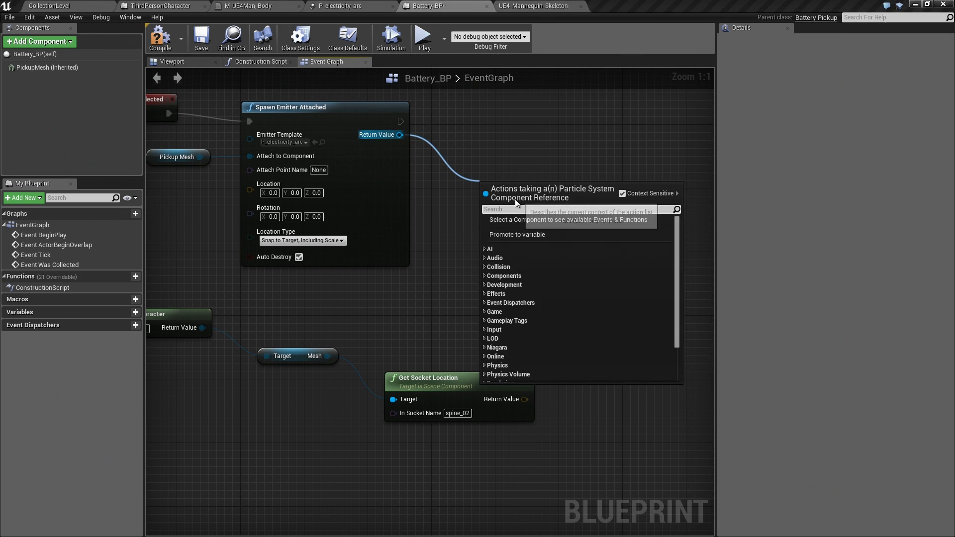
pyautogui.write('set')
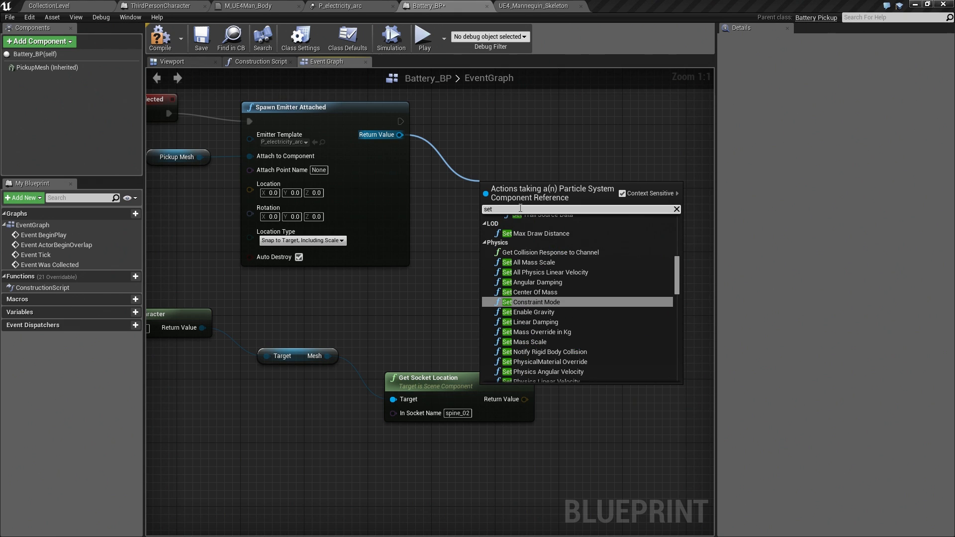
pyautogui.write('beam')
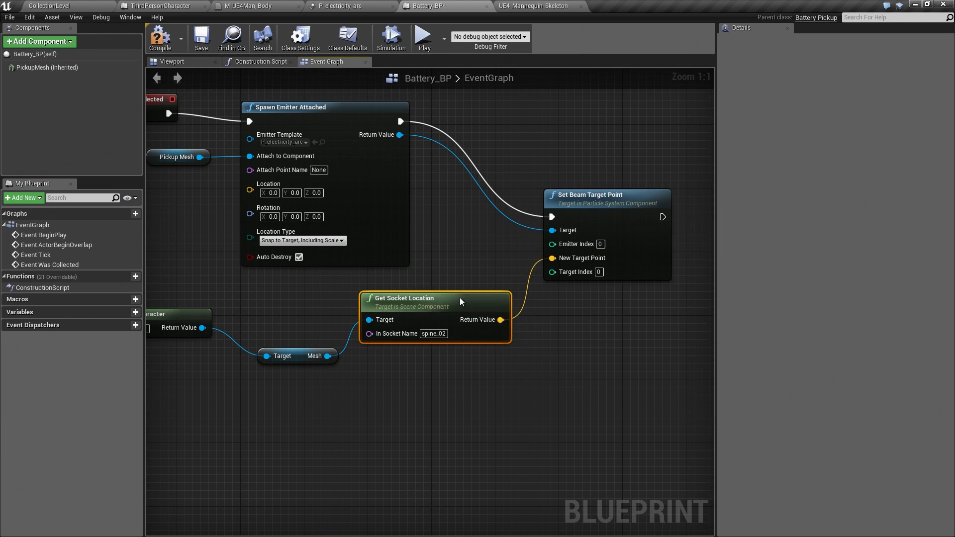
pyautogui.click(297, 356)
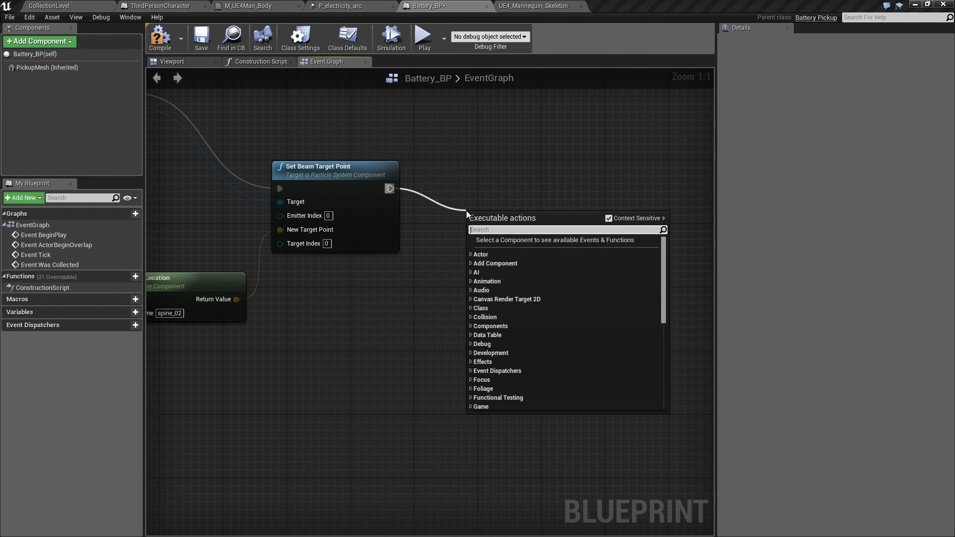
# Step: Add a Sequence after Set Beam Target Point with a 1-second Delay on its first output
pyautogui.write('seq')
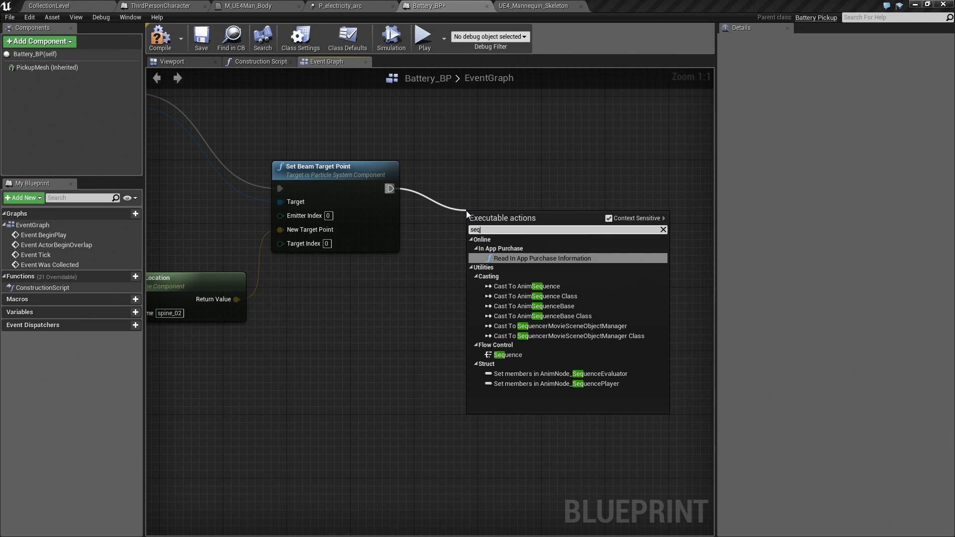
pyautogui.moveTo(508, 355)
pyautogui.write('delay')
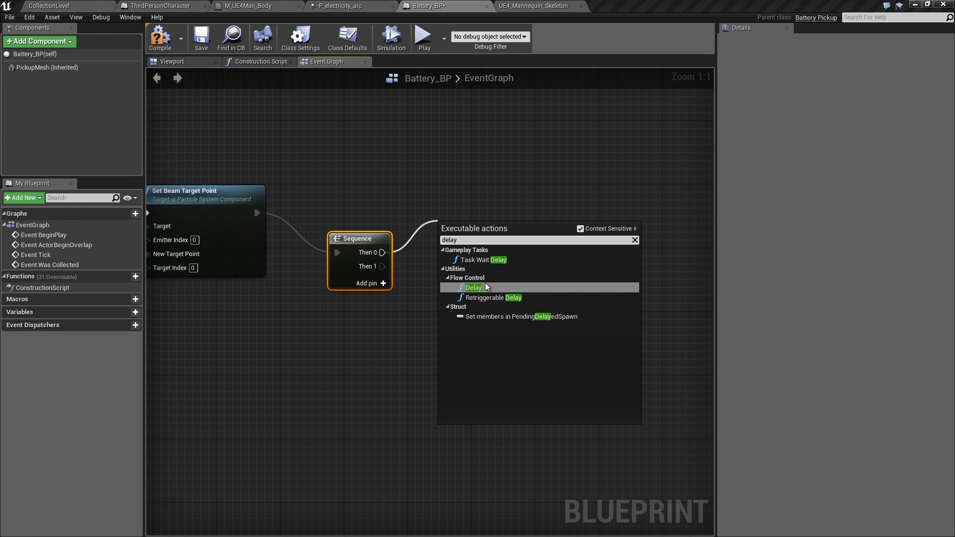
pyautogui.moveTo(492, 297)
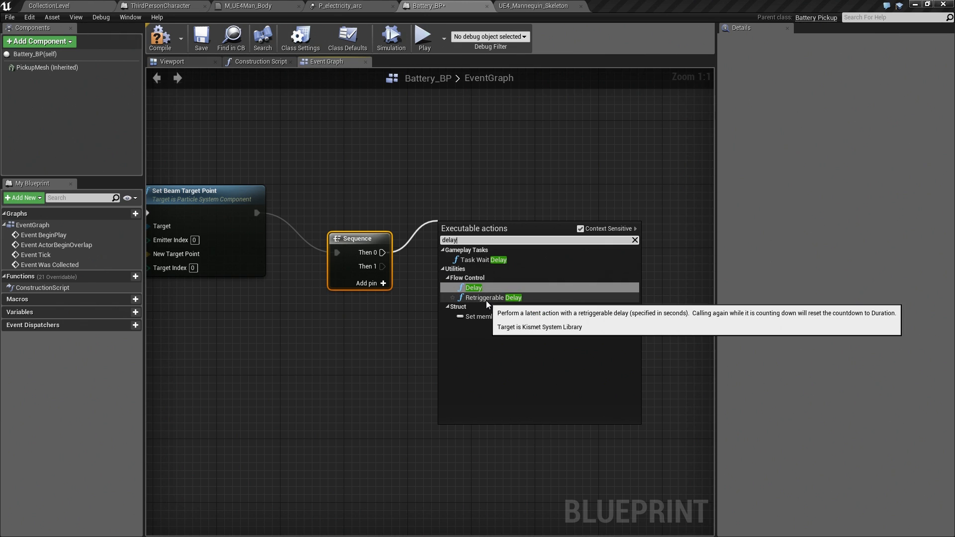
pyautogui.moveTo(473, 287)
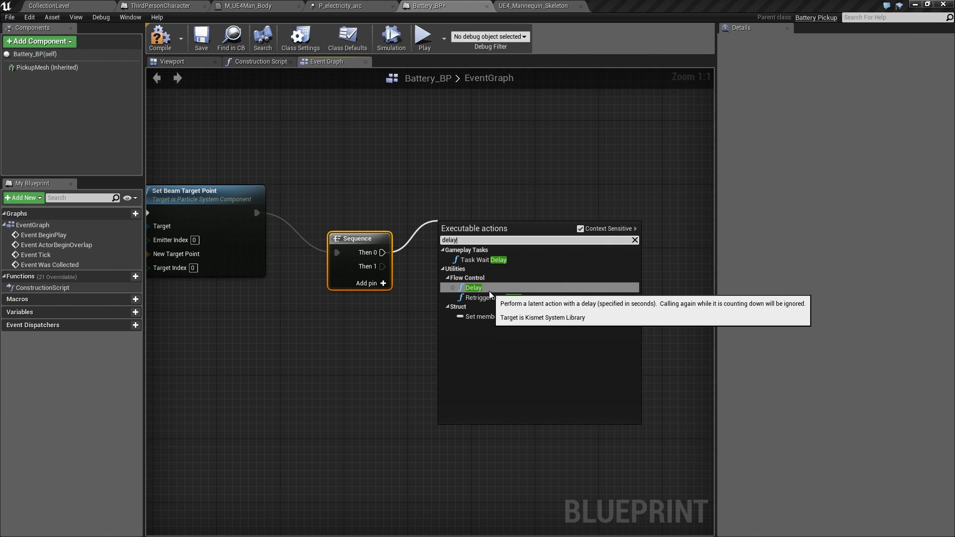
pyautogui.click(473, 287)
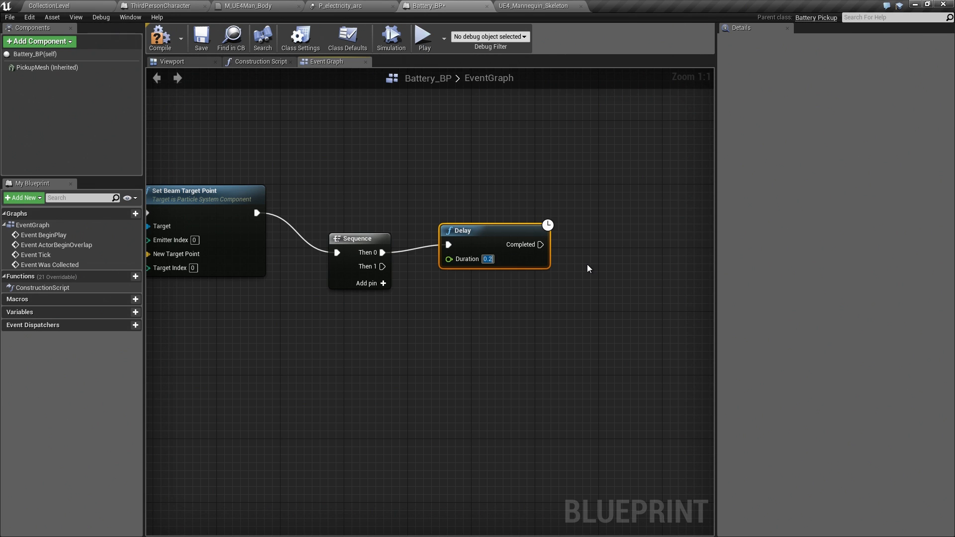
pyautogui.write('1')
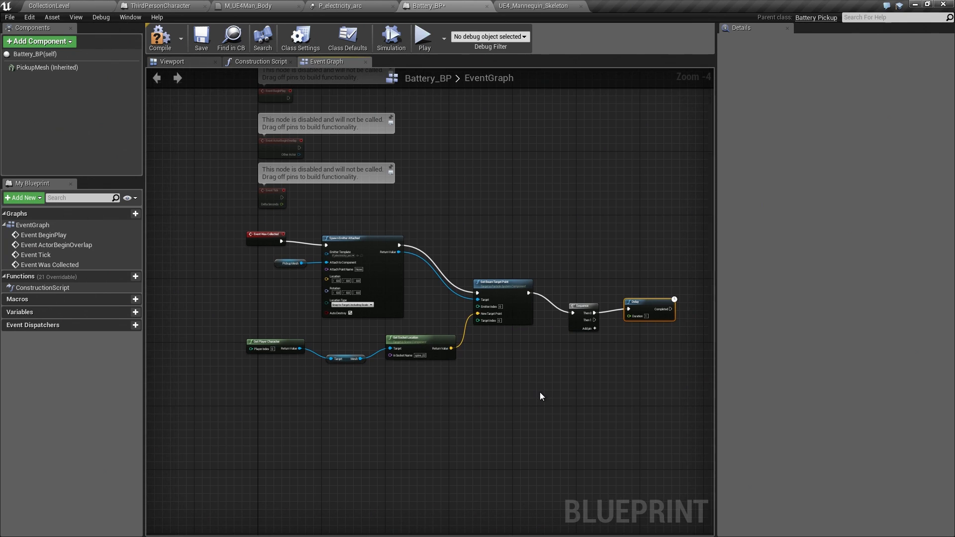
pyautogui.moveTo(264, 237)
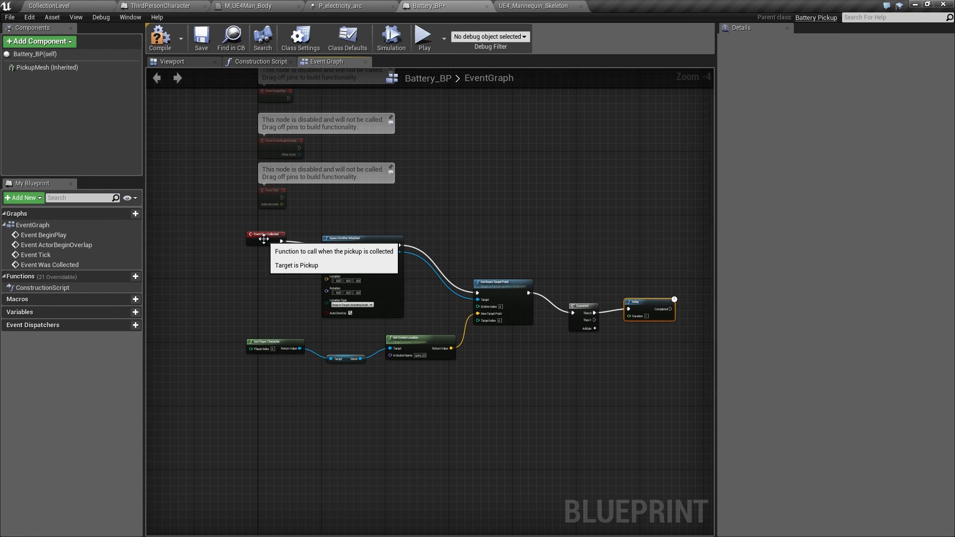
# Step: Add a call to the parent Was Collected function from the Event Was Collected node
pyautogui.rightClick(274, 225)
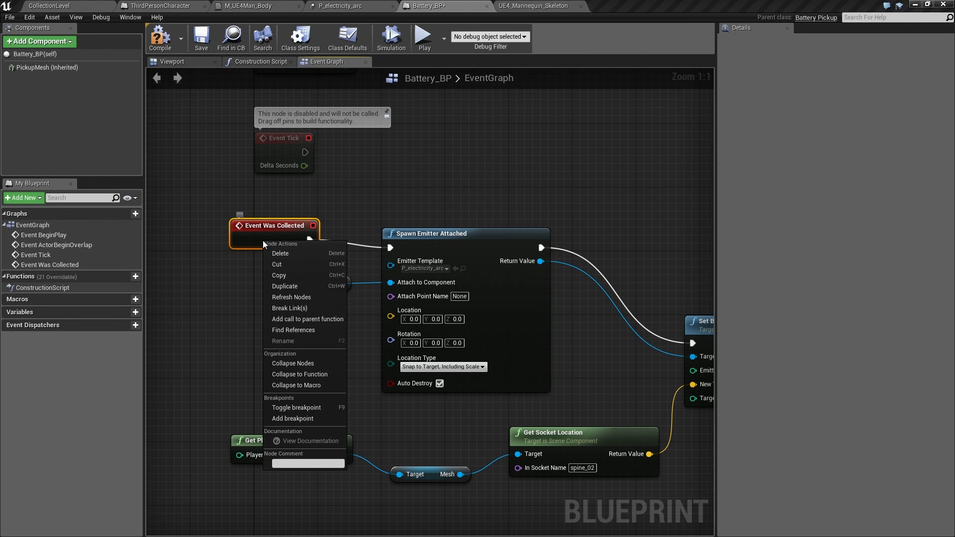
pyautogui.moveTo(304, 320)
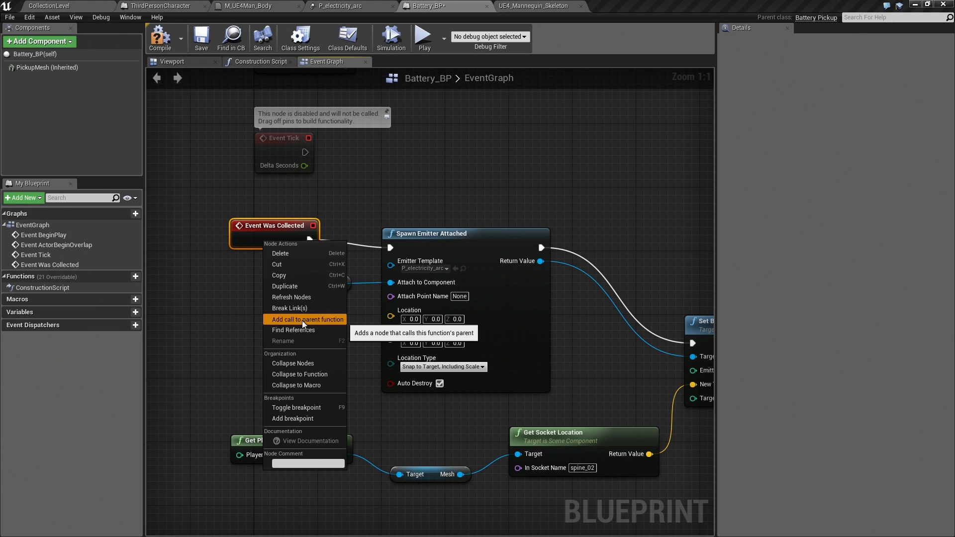
pyautogui.click(306, 319)
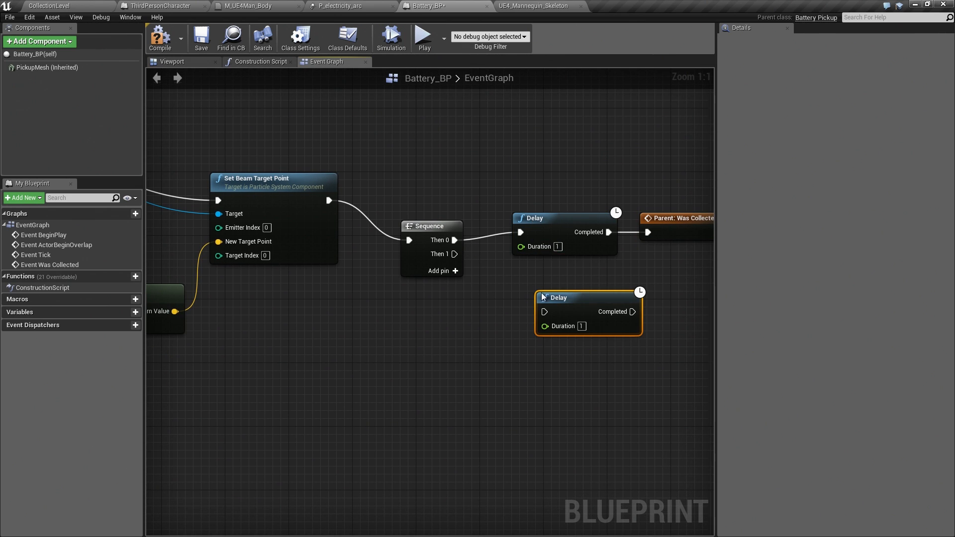
pyautogui.moveTo(538, 310)
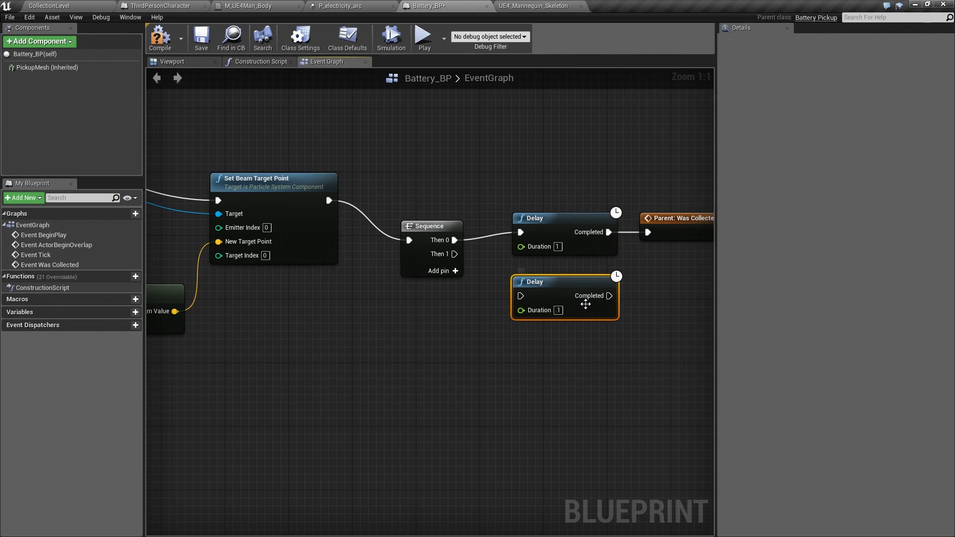
pyautogui.moveTo(686, 230)
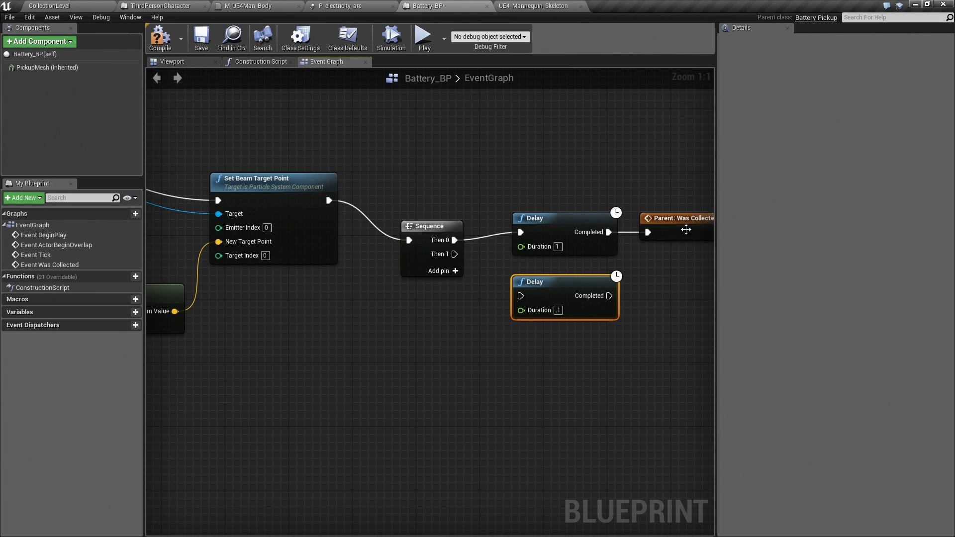
pyautogui.moveTo(463, 254)
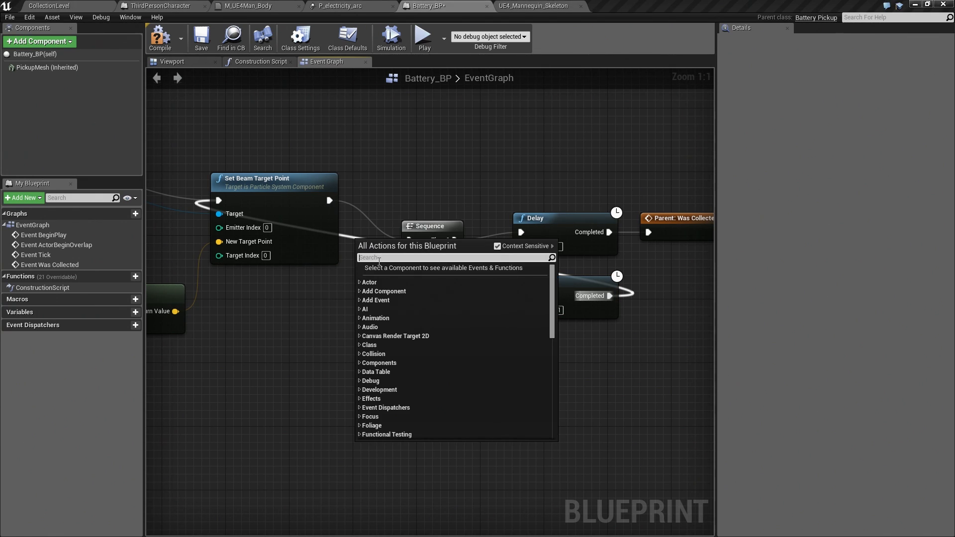
# Step: Insert a Reroute Node on the loop wire back into Set Beam Target Point
pyautogui.write('reroute')
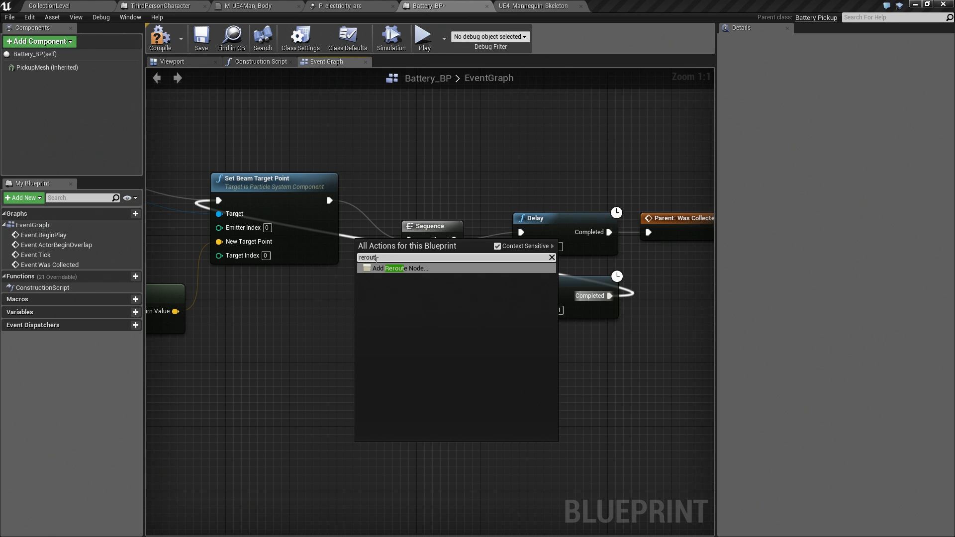
pyautogui.click(400, 268)
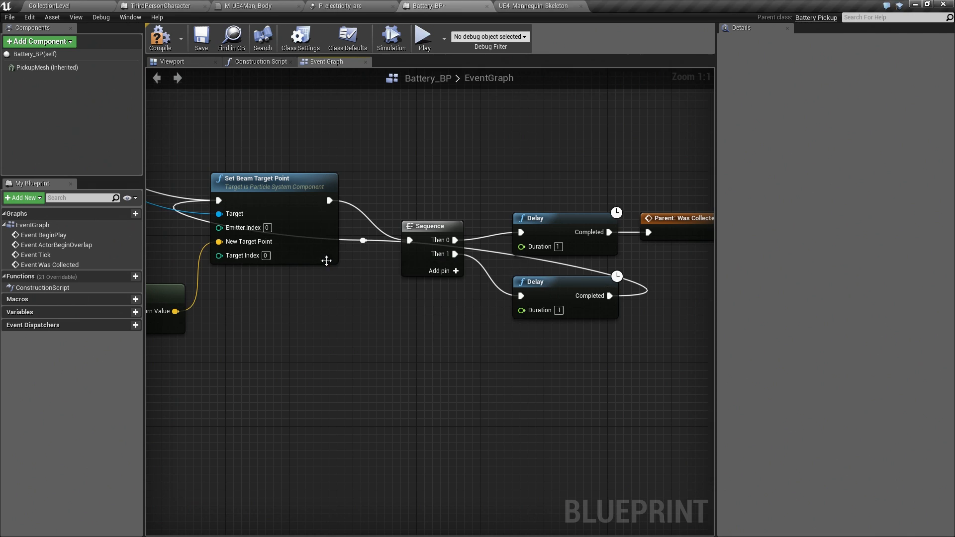
pyautogui.moveTo(363, 239)
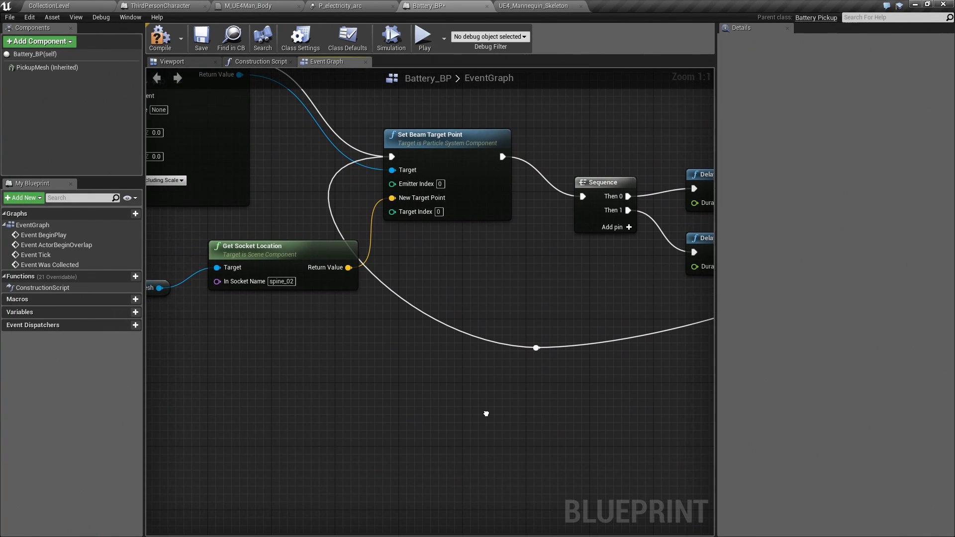
pyautogui.scroll(-3)
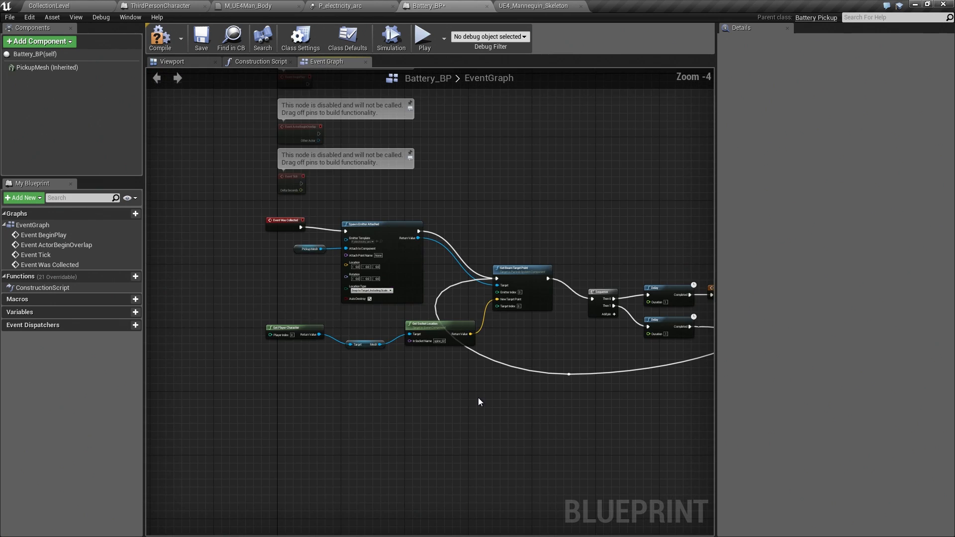
pyautogui.scroll(3)
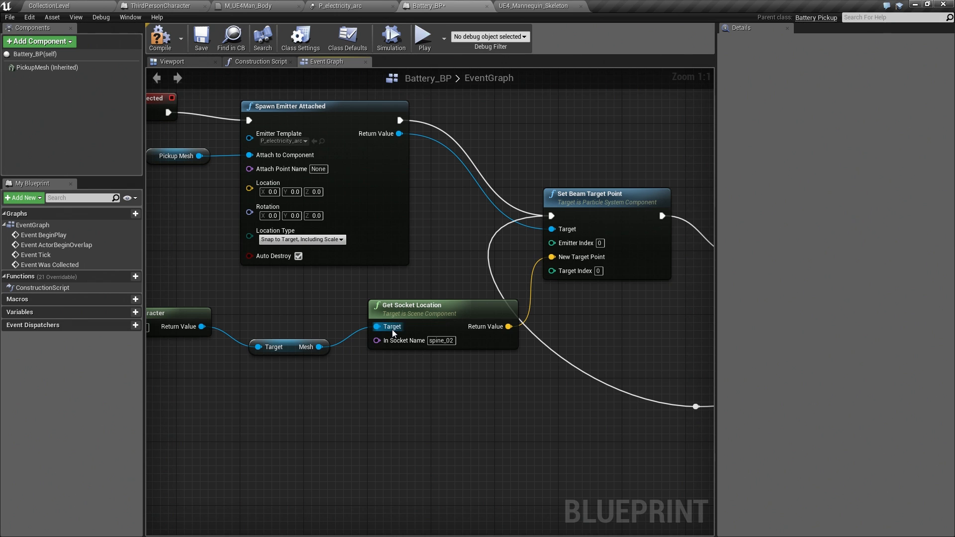
pyautogui.moveTo(340, 409)
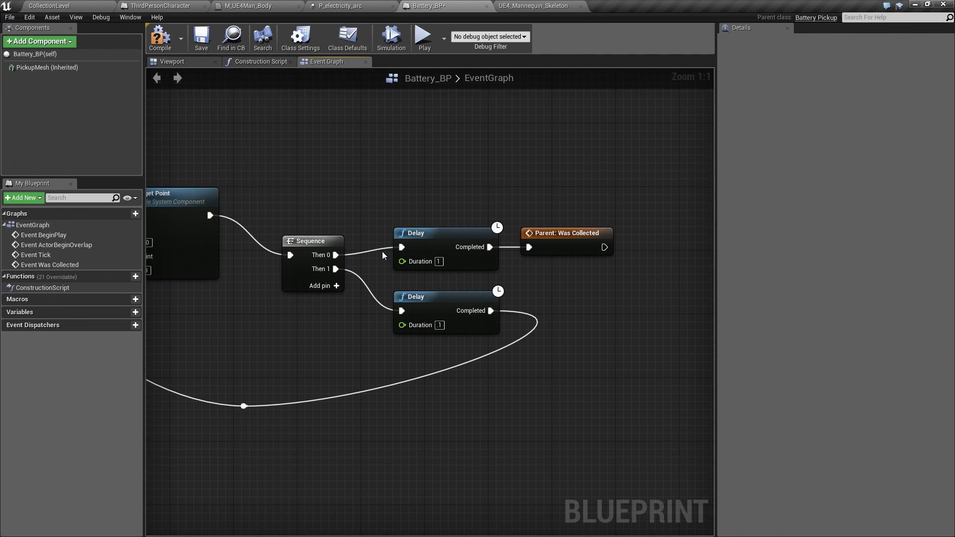
pyautogui.moveTo(604, 215)
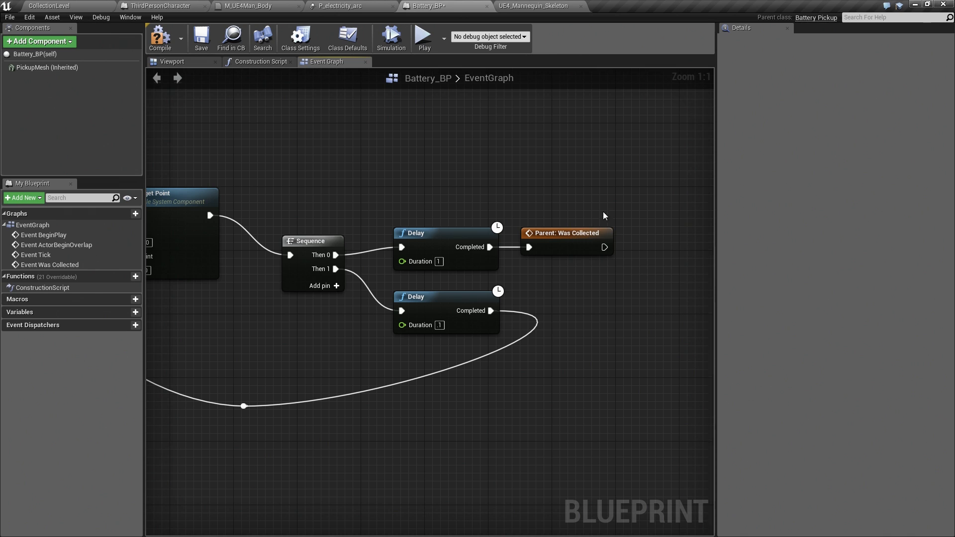
pyautogui.moveTo(329, 285)
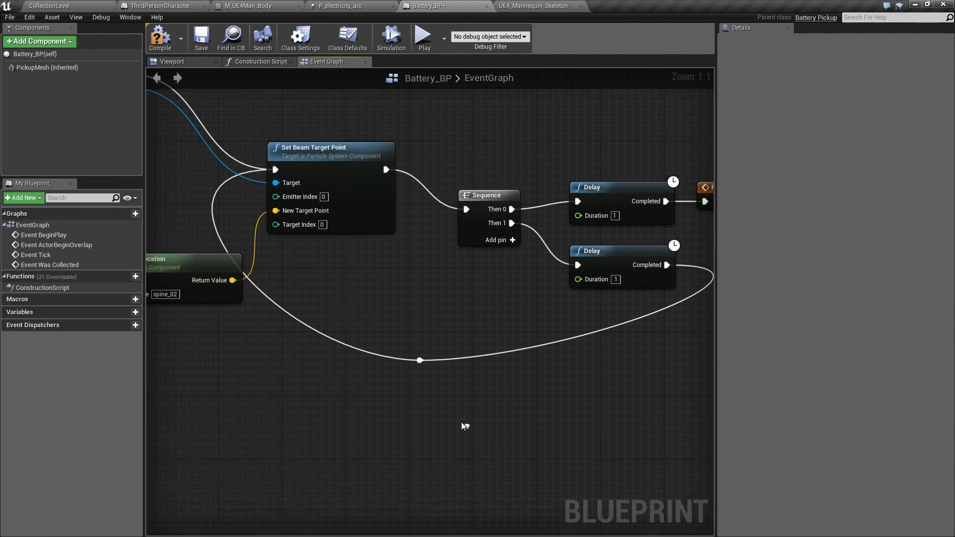
pyautogui.moveTo(318, 154)
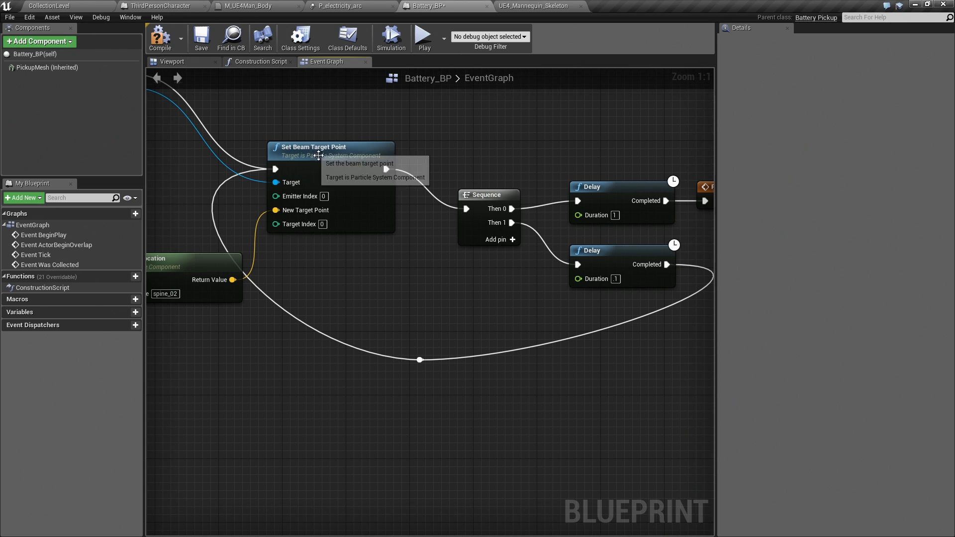
pyautogui.moveTo(303, 209)
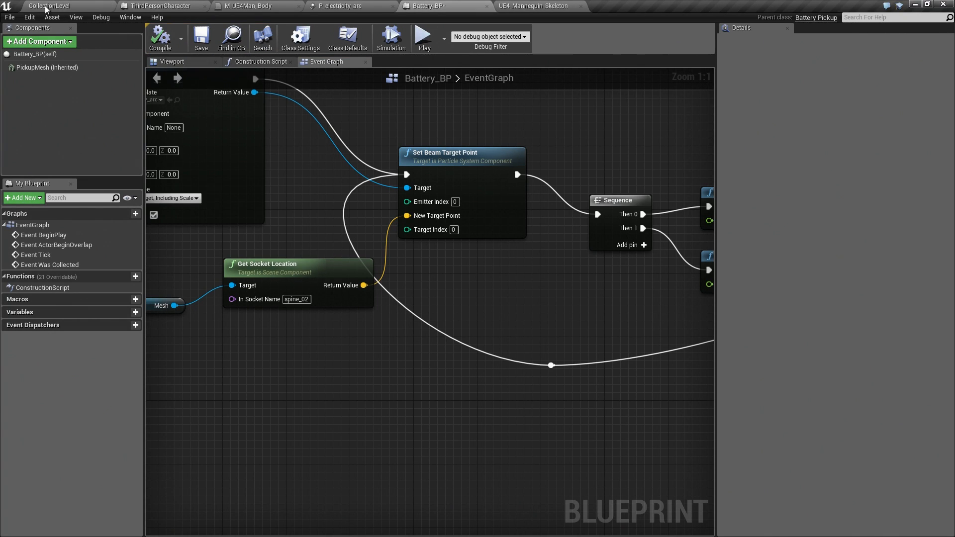
pyautogui.moveTo(112, 41)
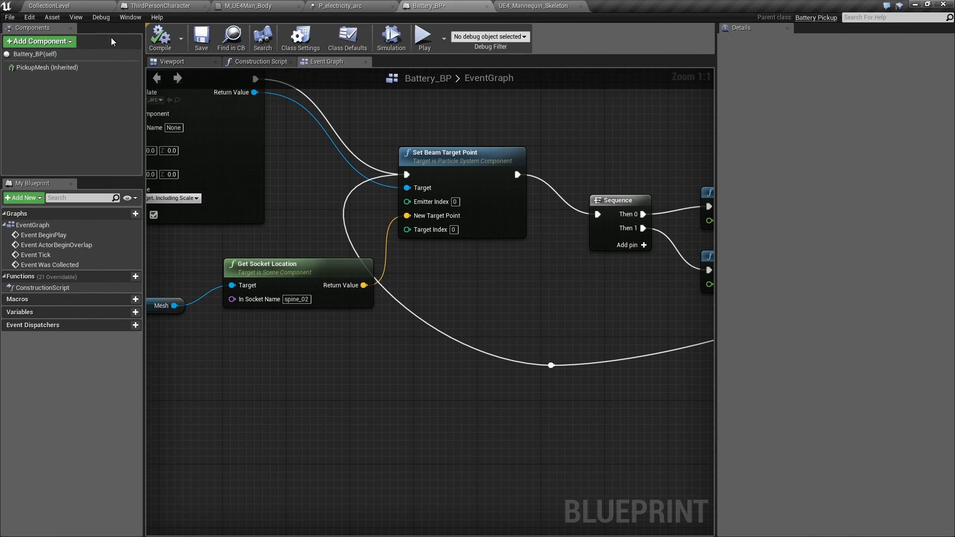
# Step: Switch to CollectionLevel and start a Play-in-editor session to test the battery
pyautogui.click(48, 5)
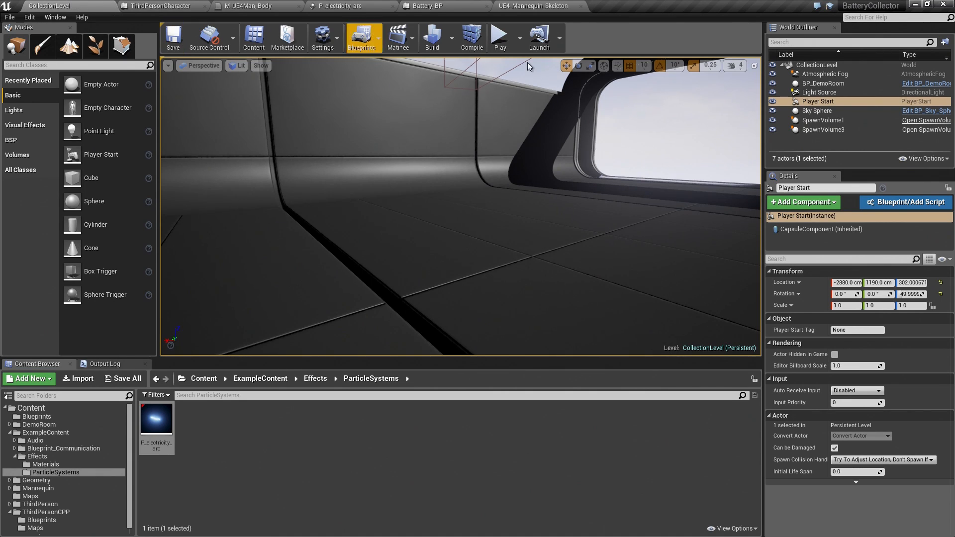
pyautogui.moveTo(499, 38)
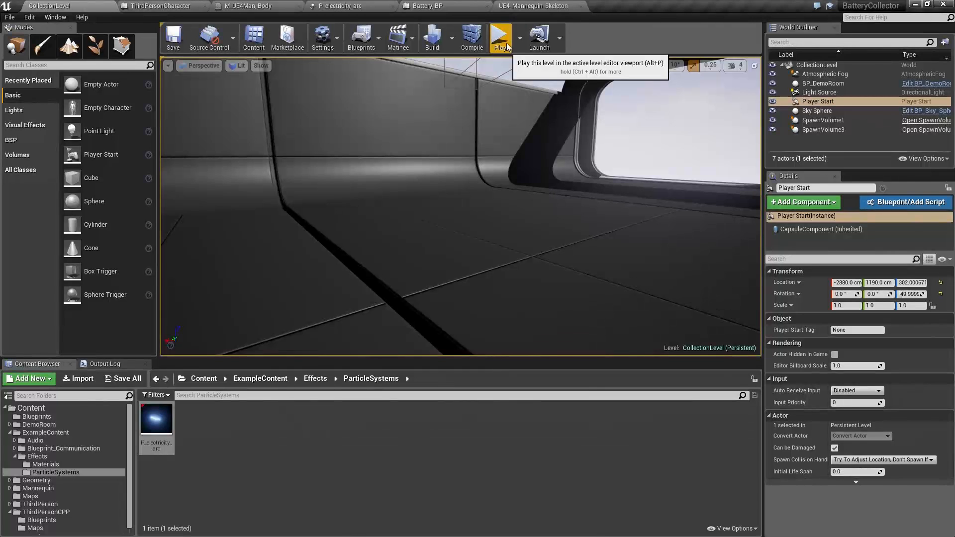
pyautogui.click(499, 38)
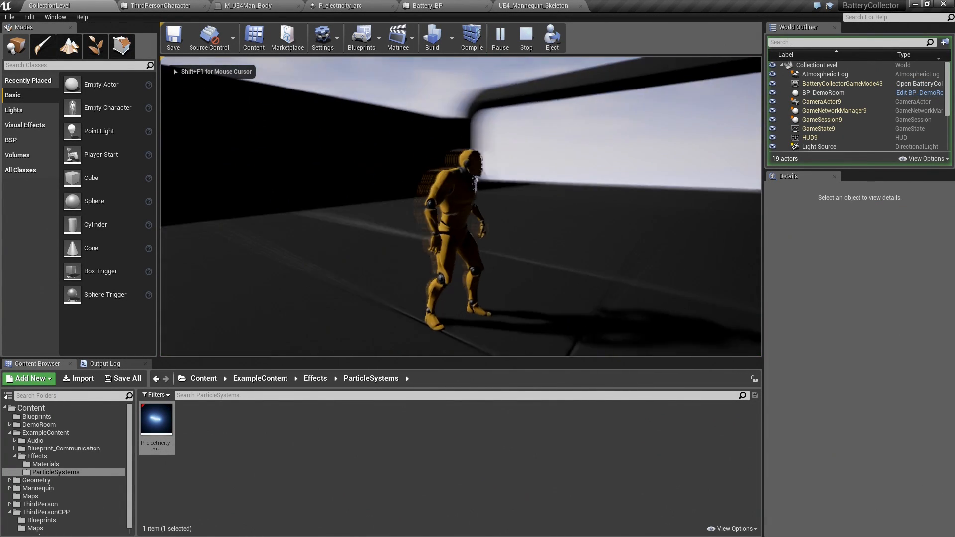